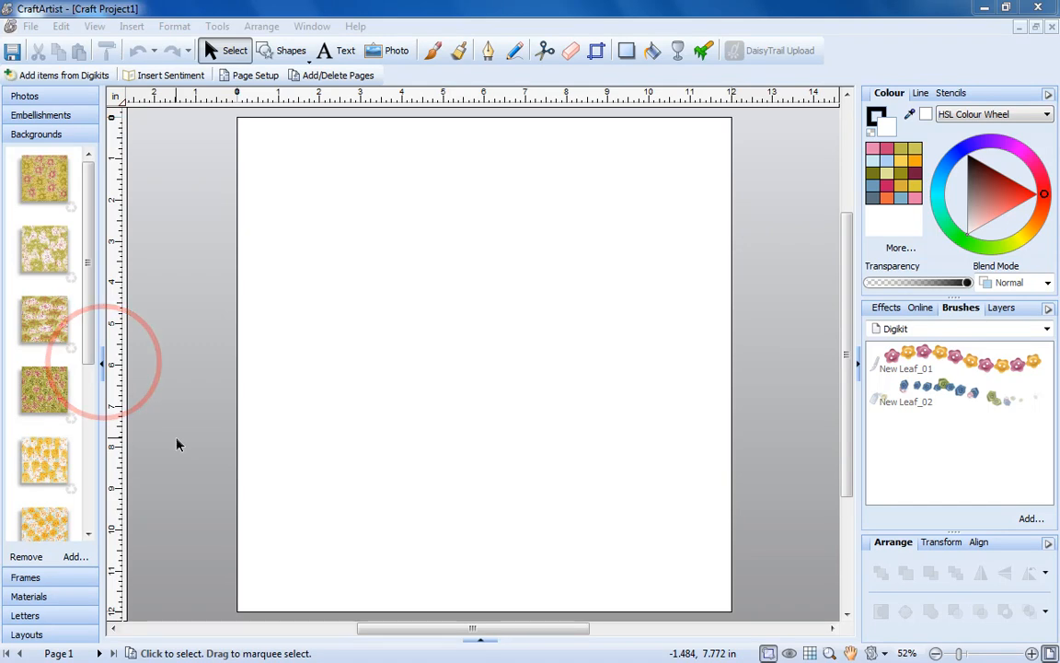
mouse_move(106, 372)
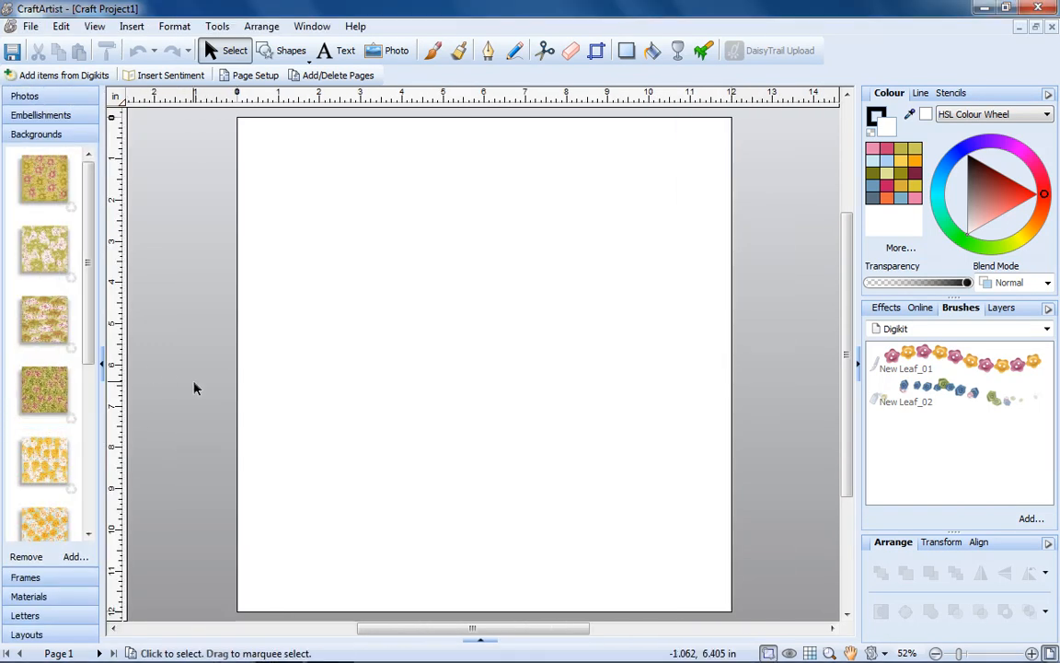
mouse_move(459, 397)
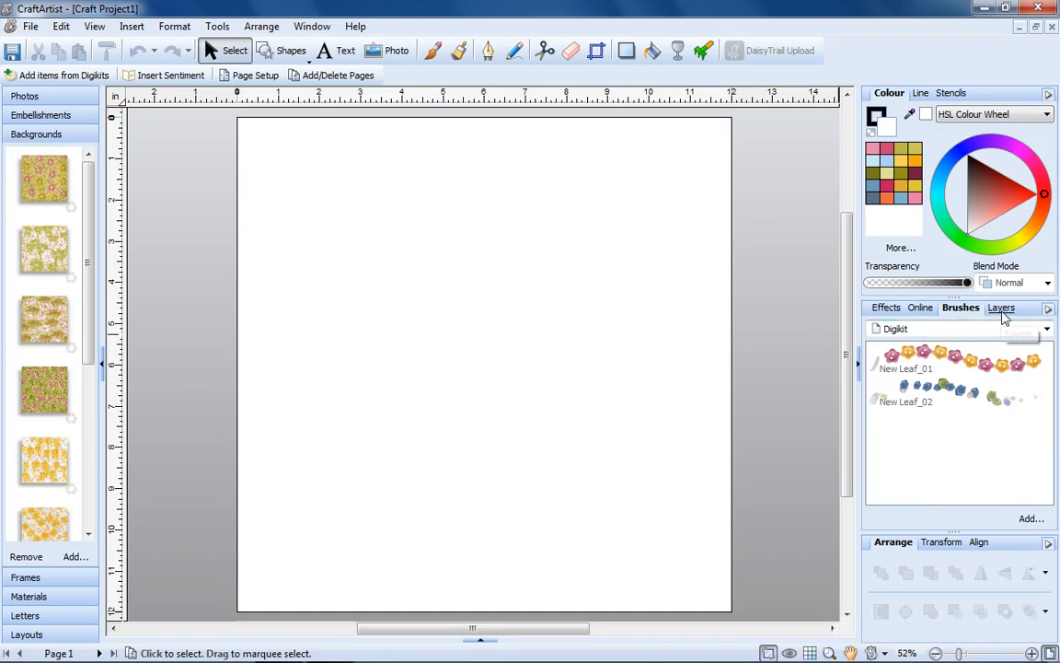
Redock and collapse the Layers panel, then bring up the Transform and Align tabs
left_click(1001, 308)
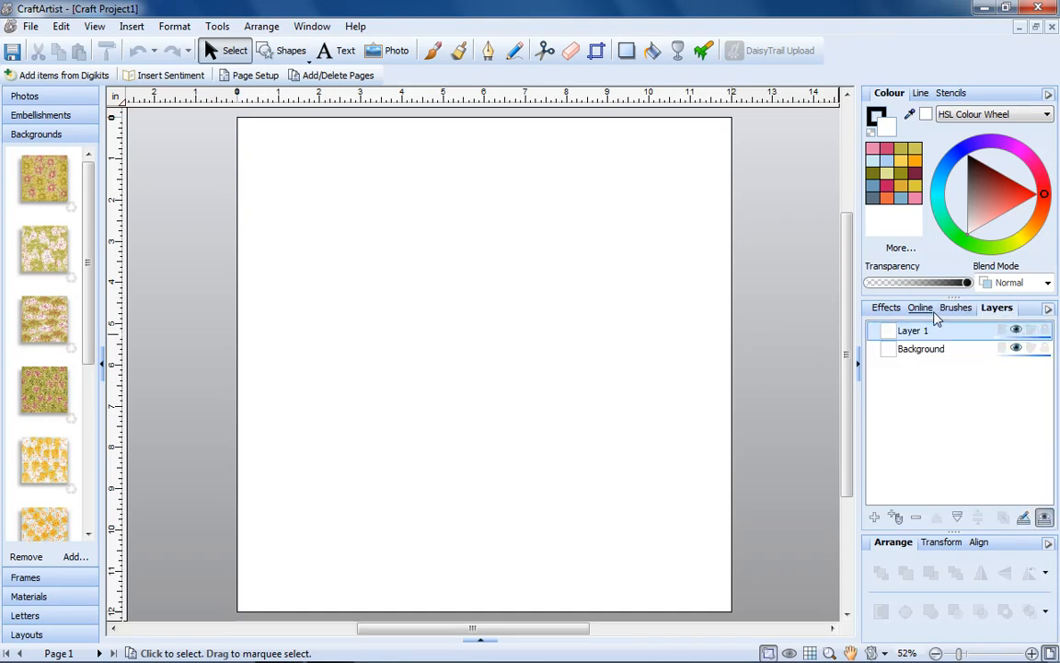
mouse_move(996, 307)
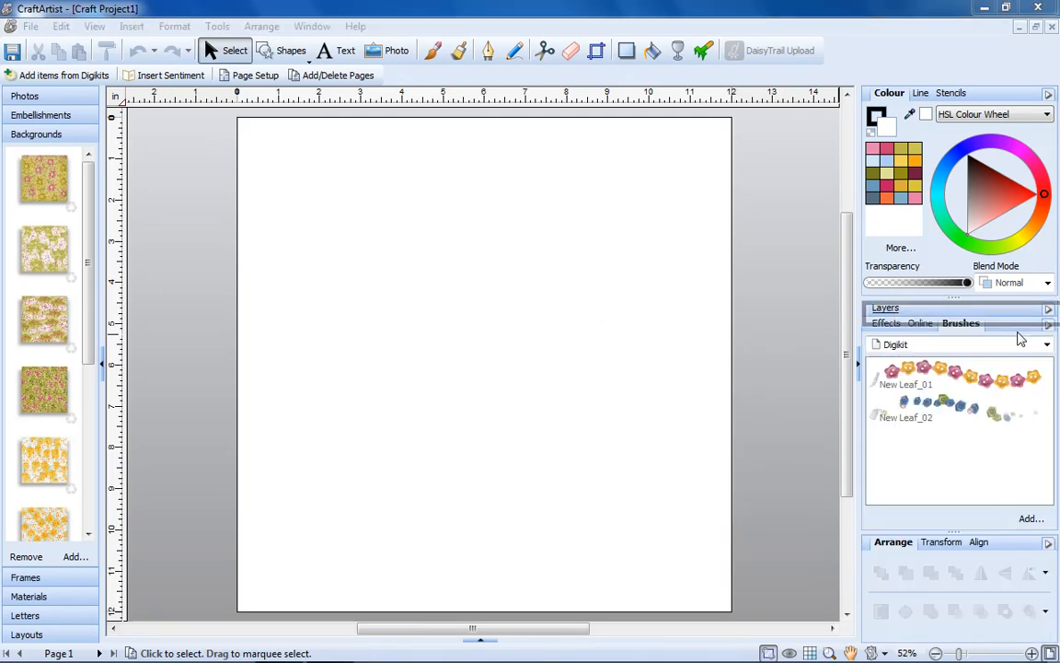
left_click(997, 307)
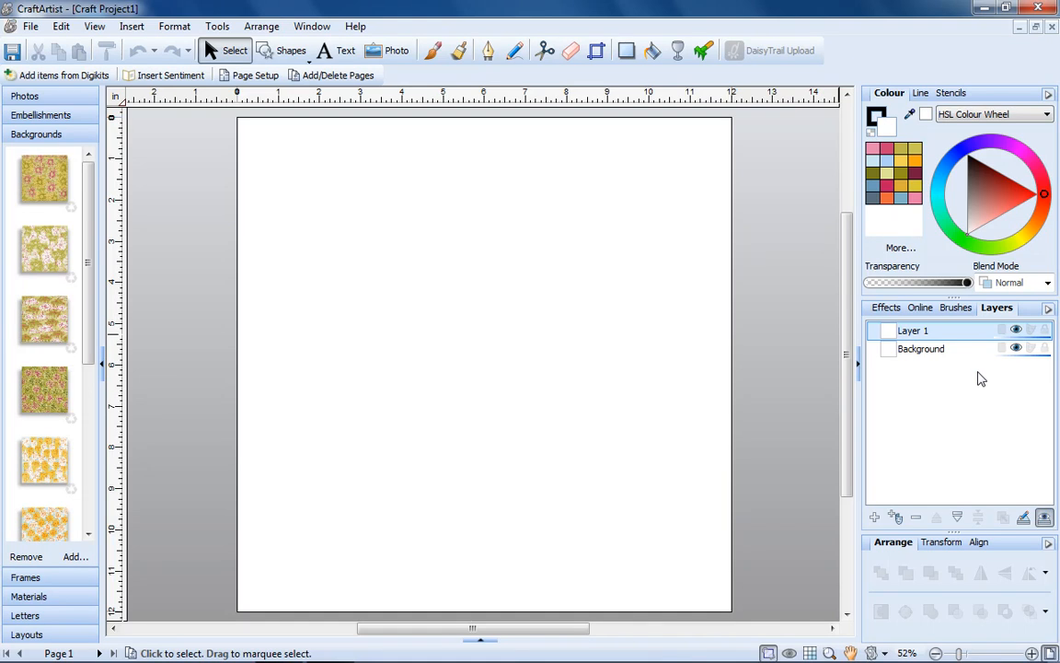
left_click(1047, 307)
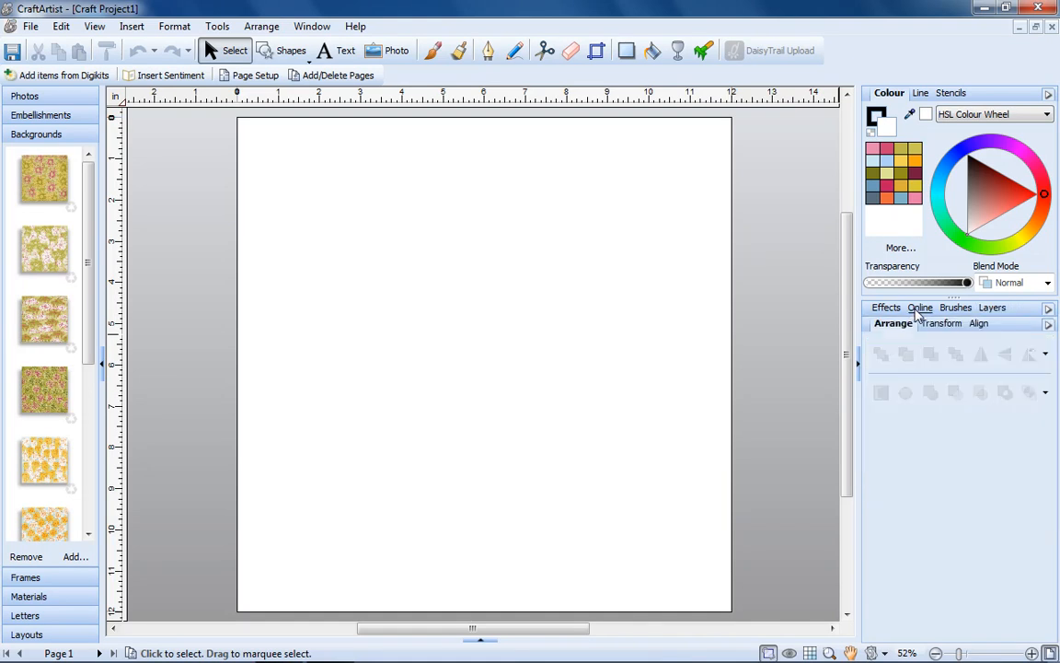
left_click(938, 323)
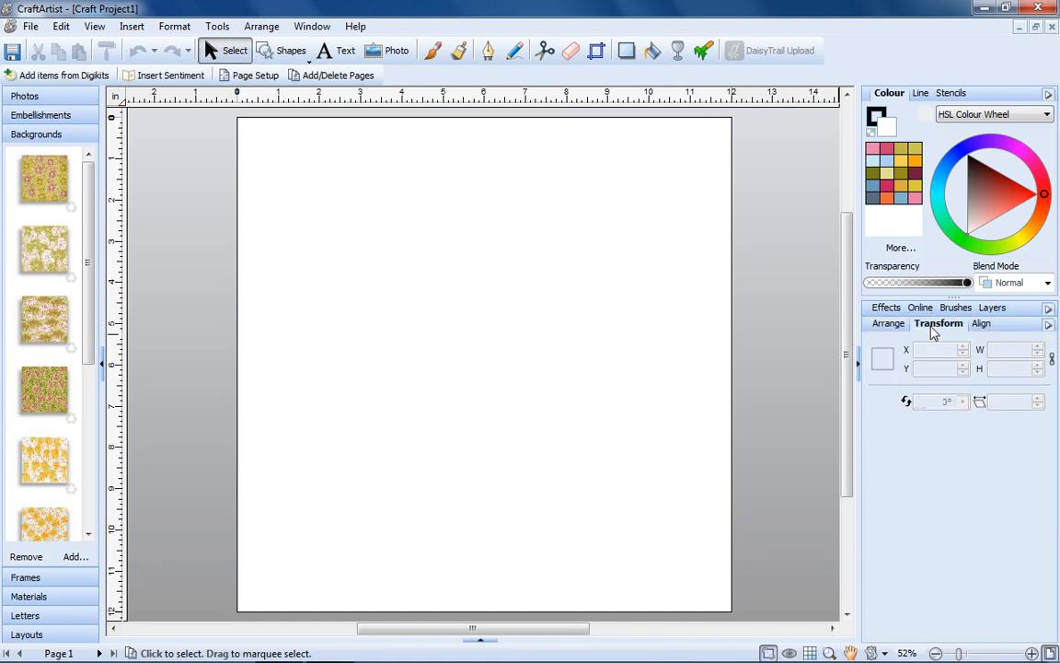
left_click(980, 323)
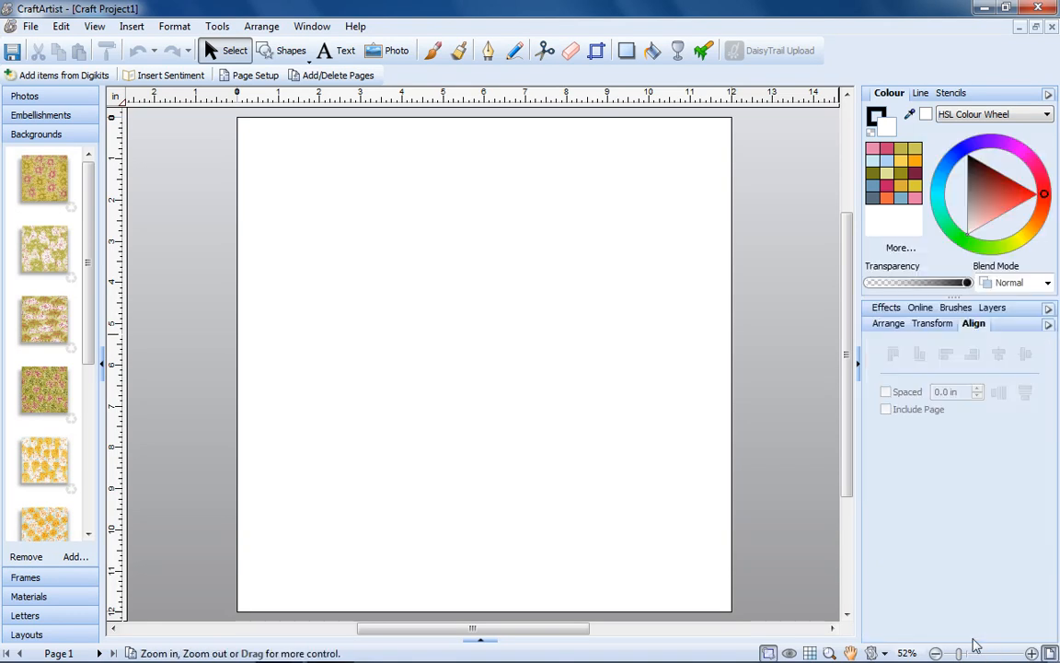
left_click(961, 307)
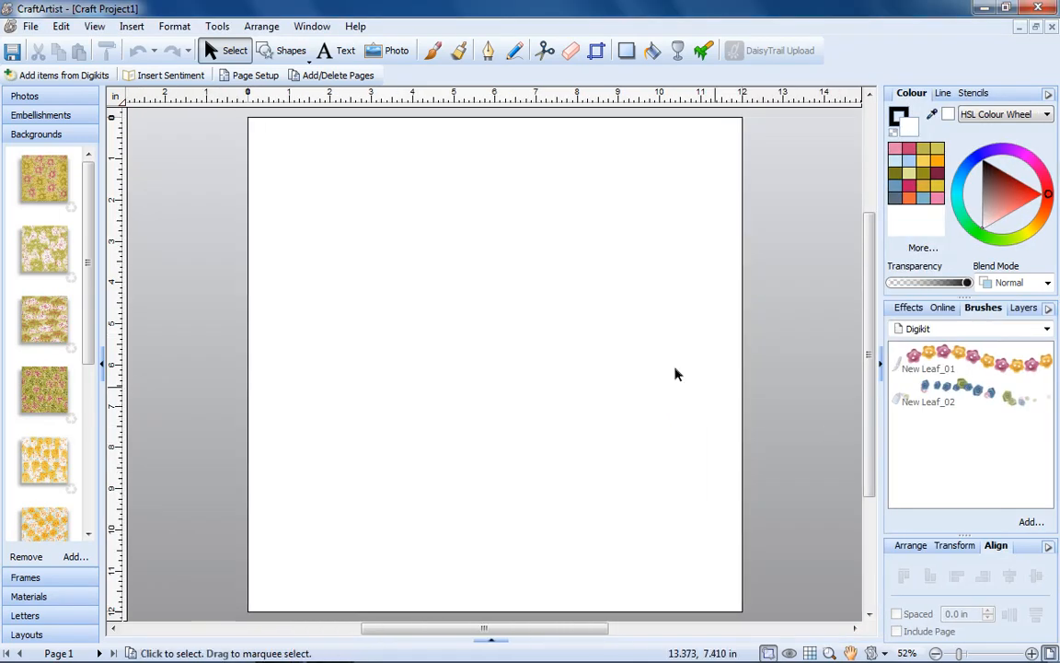
right_click(116, 97)
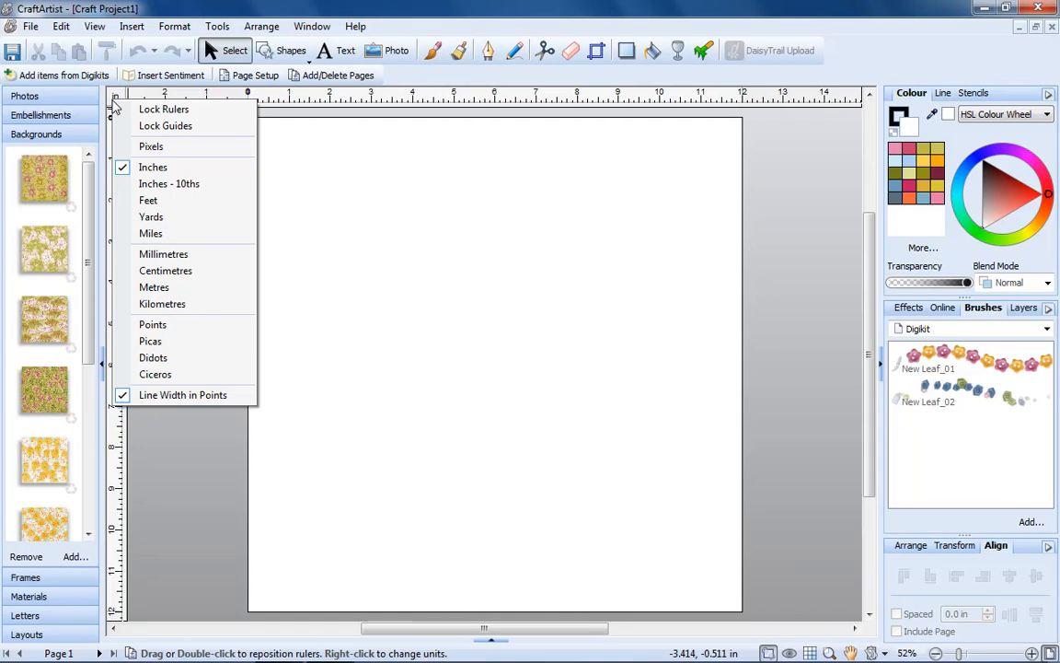
mouse_move(165, 270)
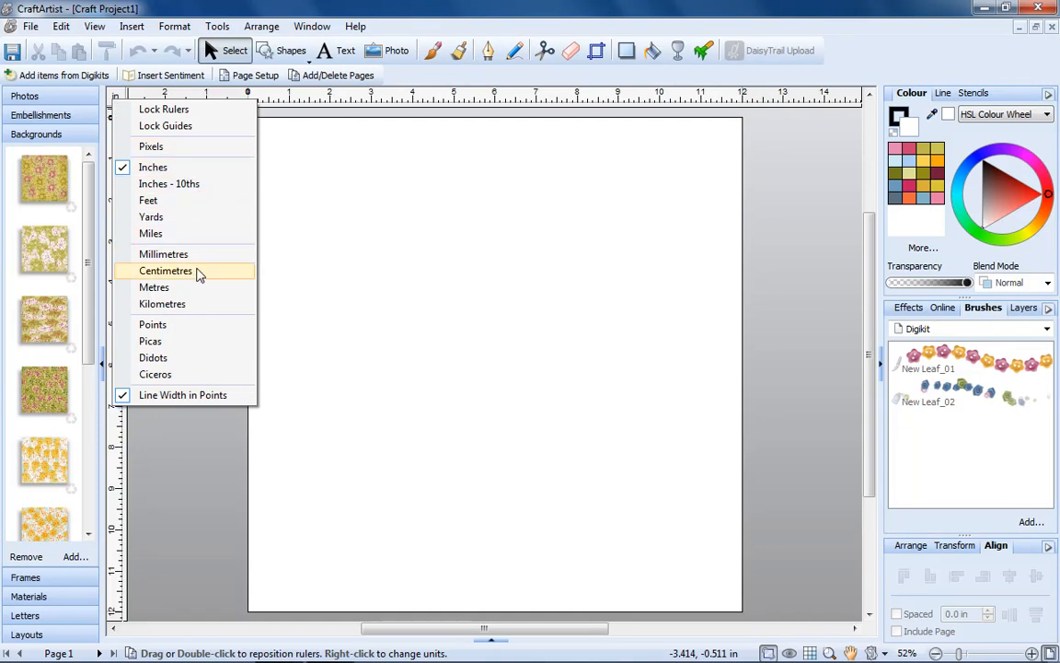
left_click(166, 270)
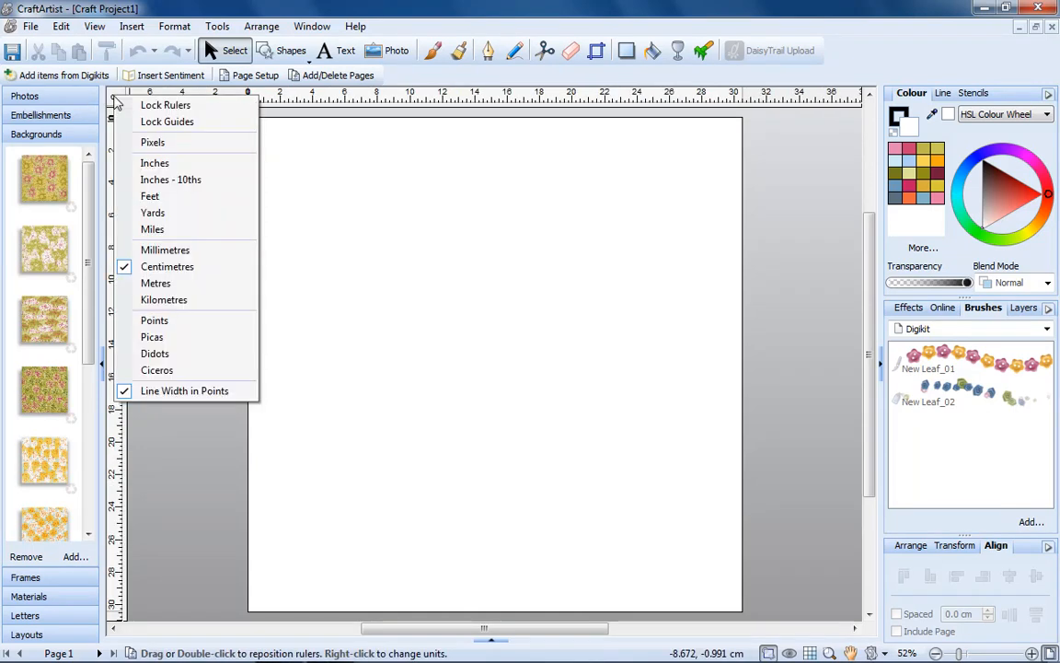
left_click(155, 163)
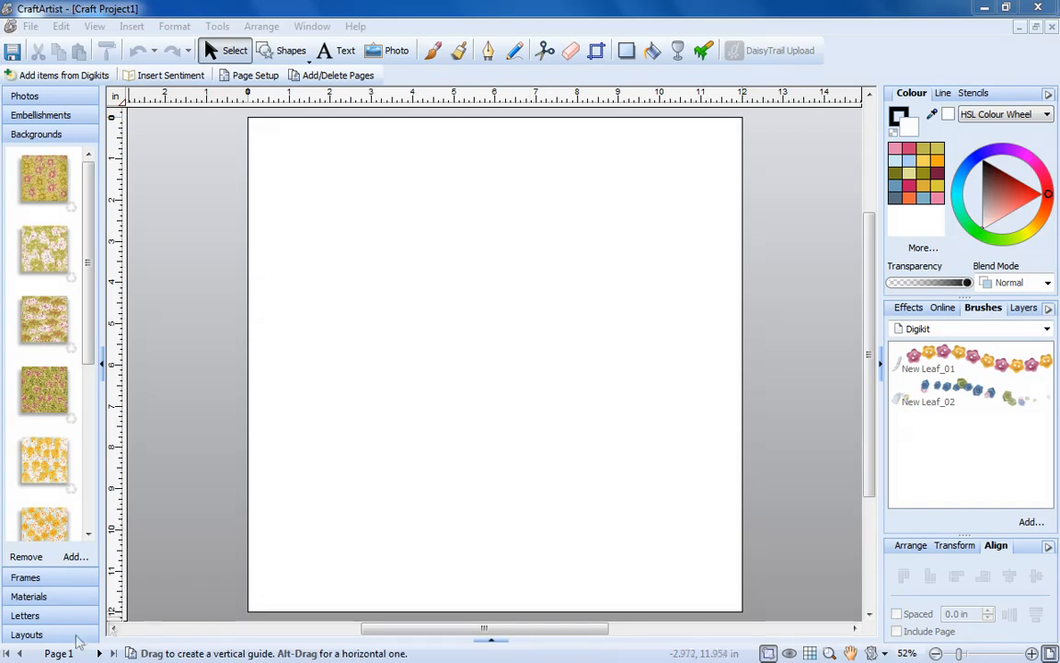
Try the New Leaf and Fresh Picks layouts, then apply the pink SMILE! layout
left_click(26, 634)
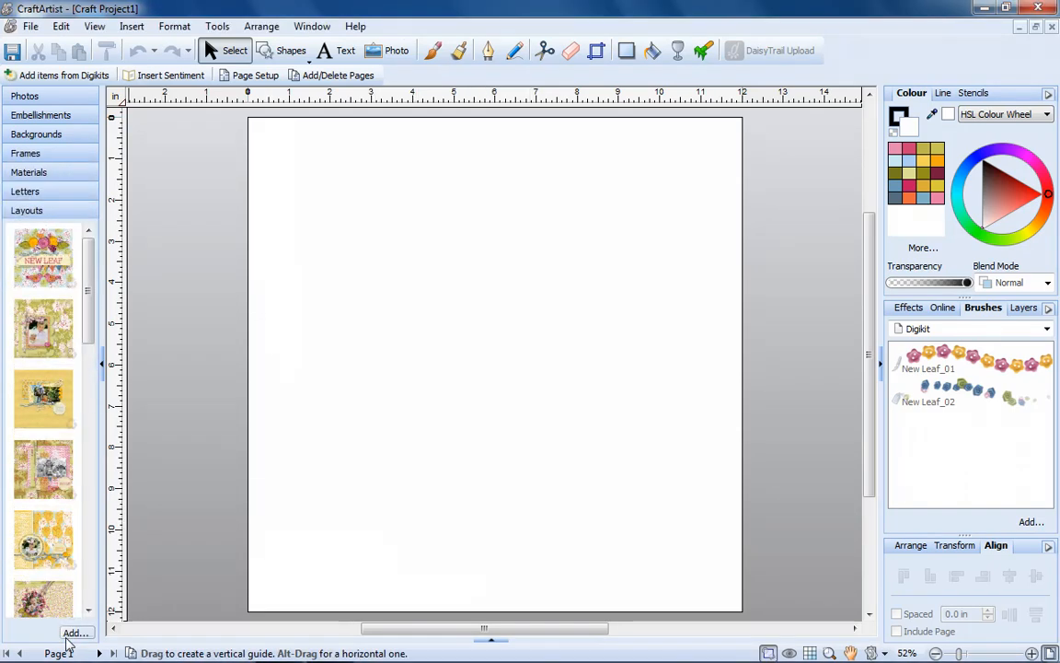
left_click(43, 258)
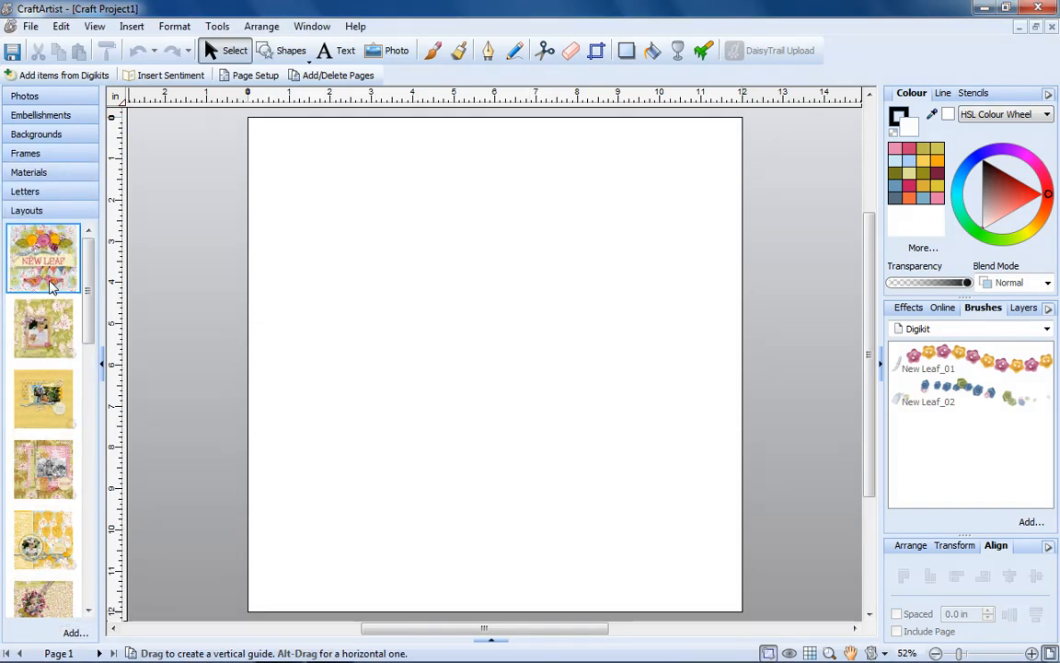
left_click(43, 329)
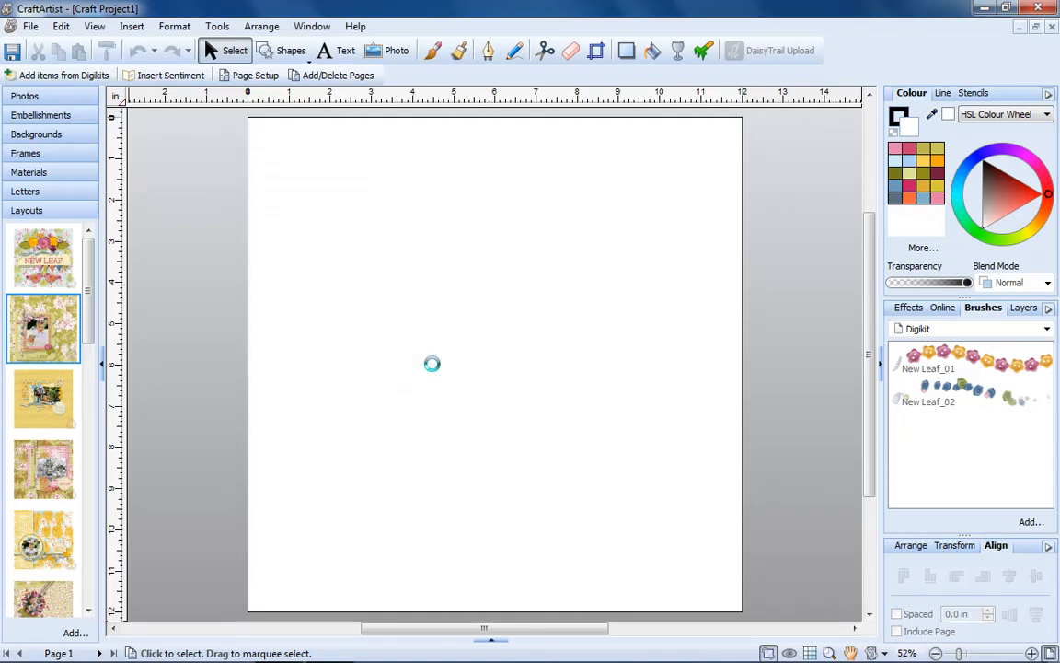
left_click(43, 328)
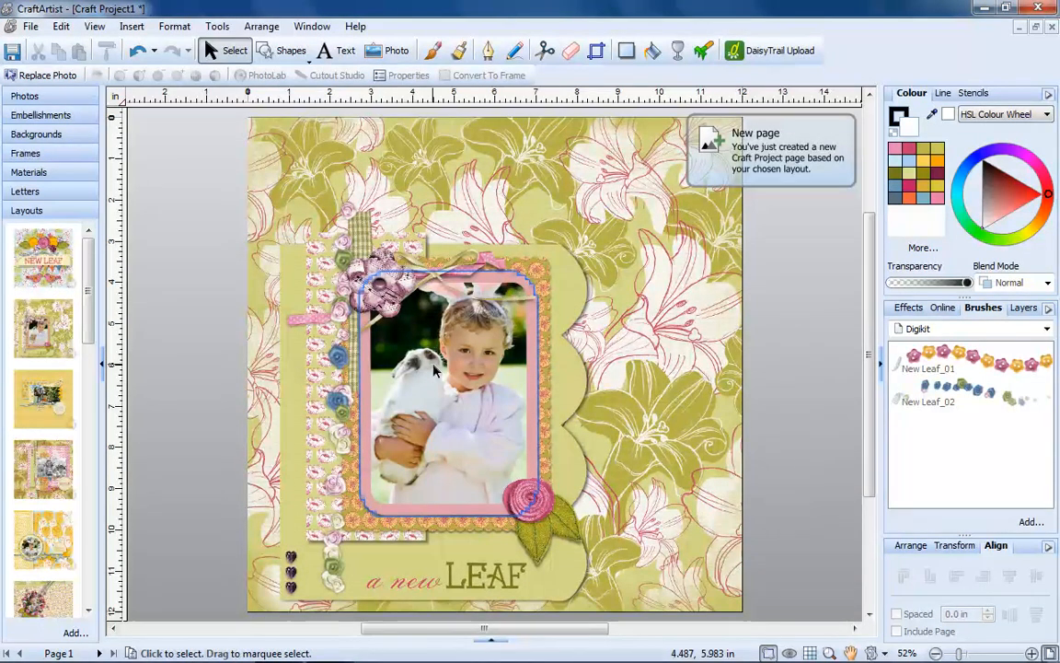
left_click(43, 398)
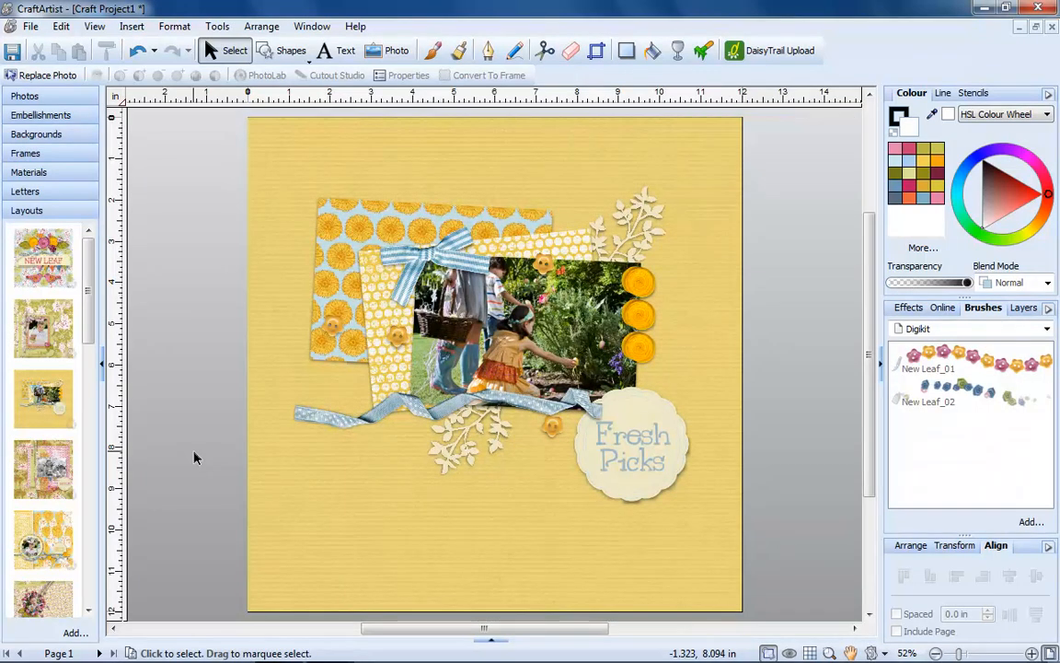
left_click(44, 257)
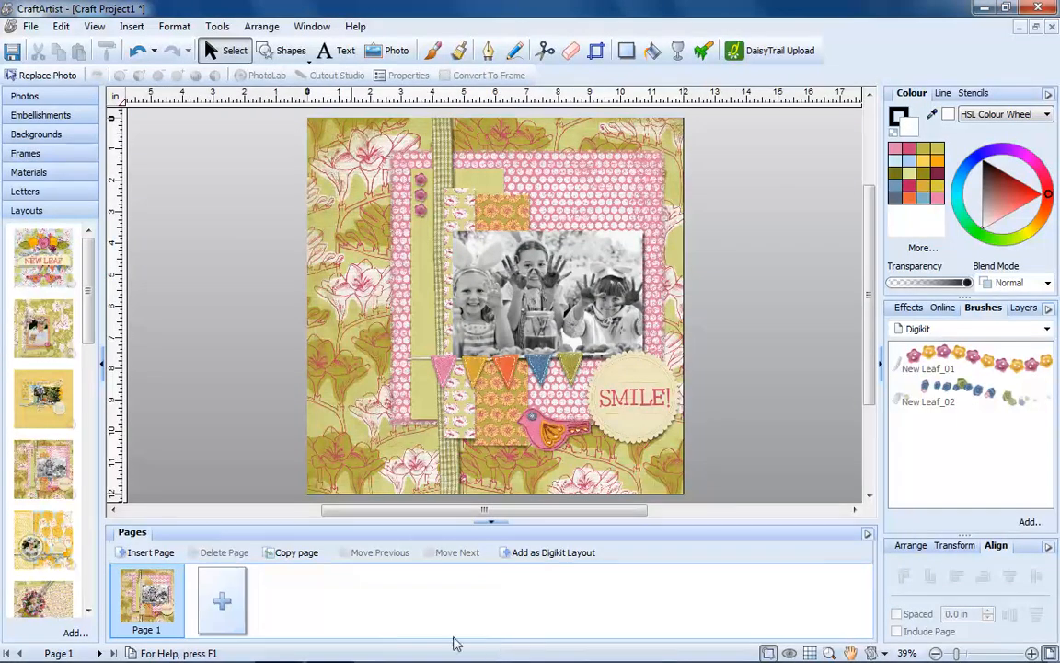
Add Spring Bunny and Springtime pages, moving Springtime to Page 1 and SMILE! last
left_click(222, 600)
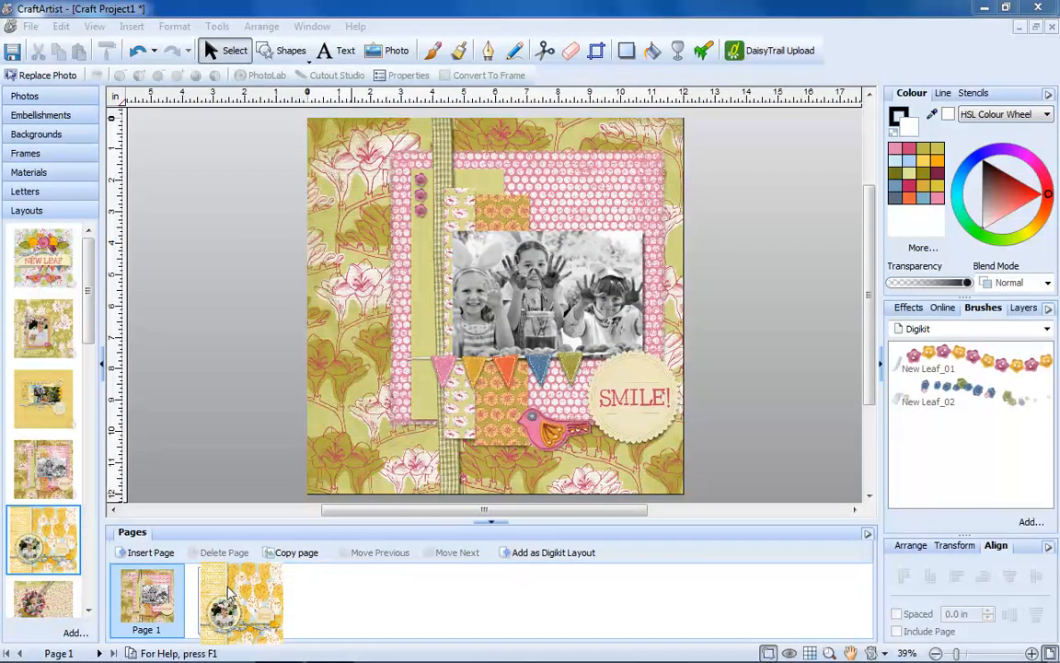
left_click(240, 602)
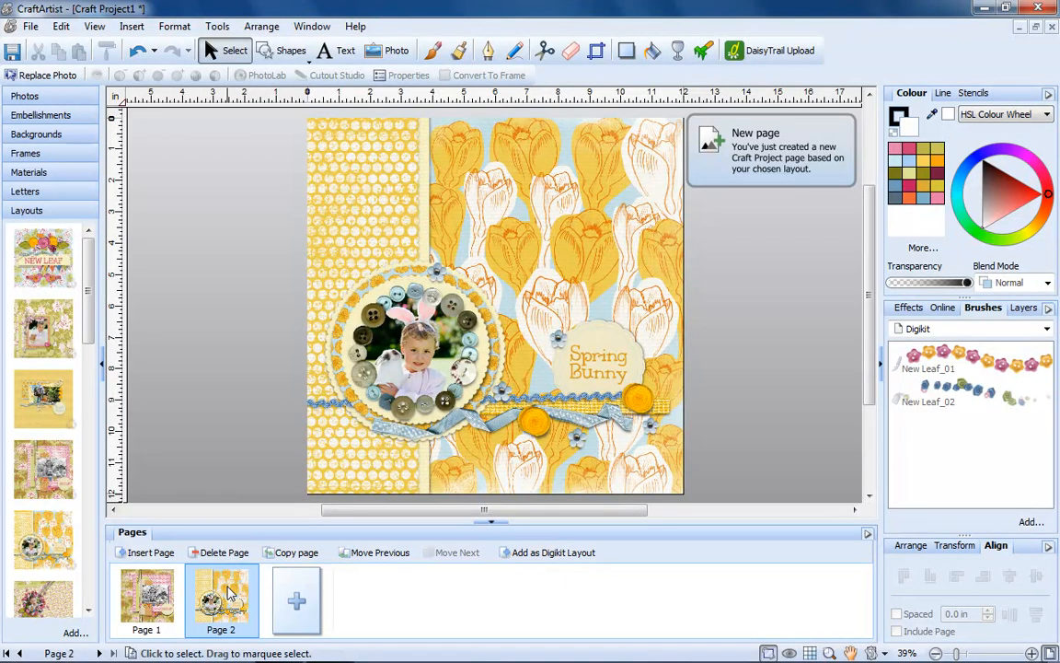
mouse_move(147, 552)
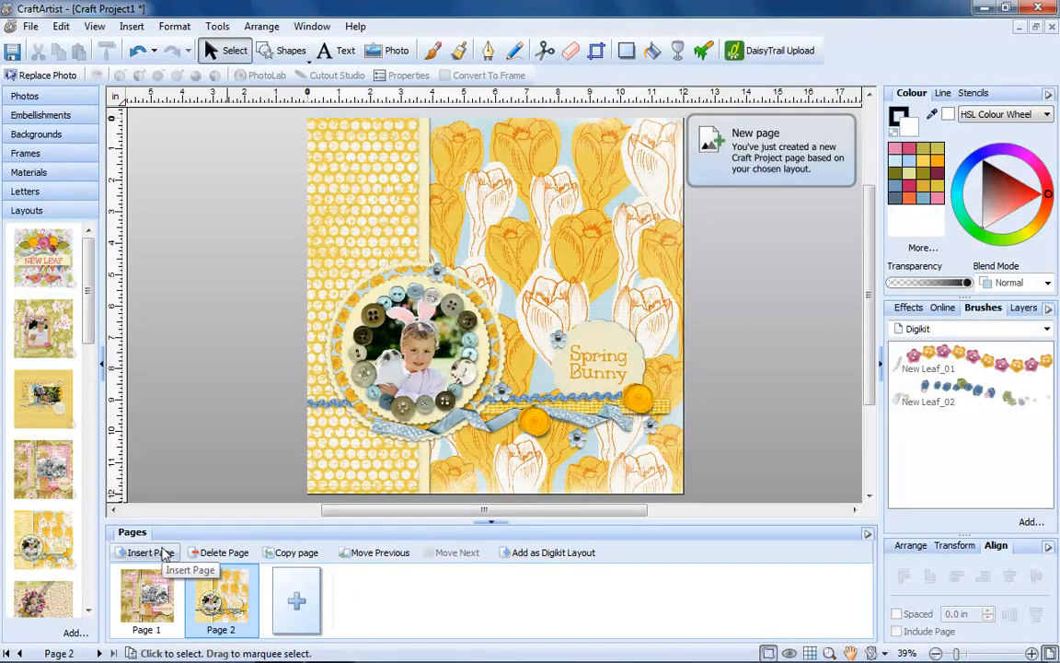
left_click(145, 552)
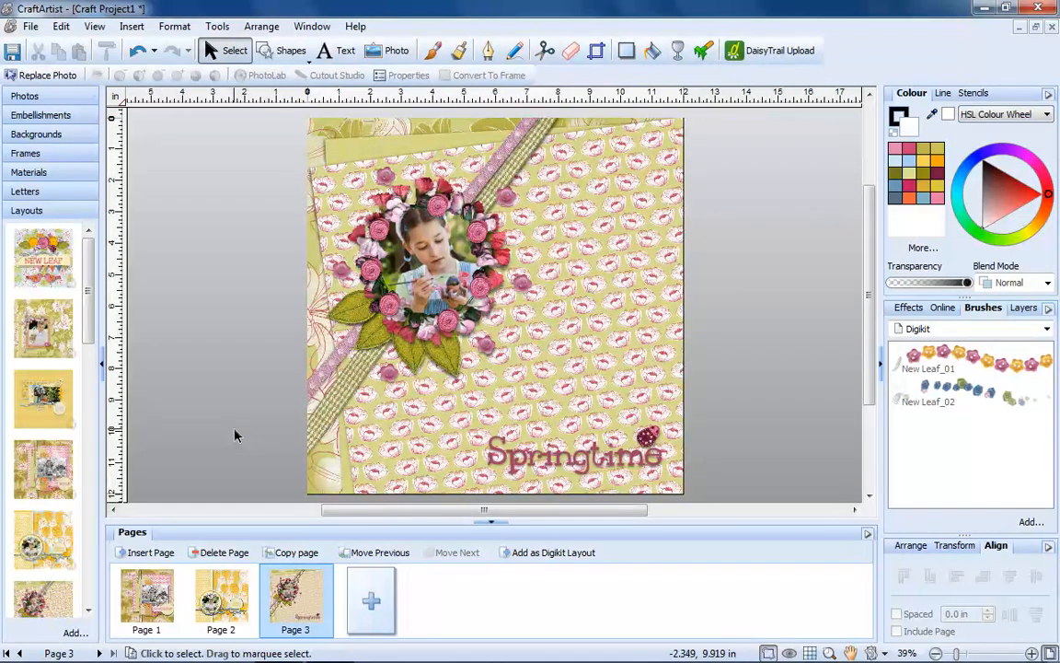
mouse_move(286, 436)
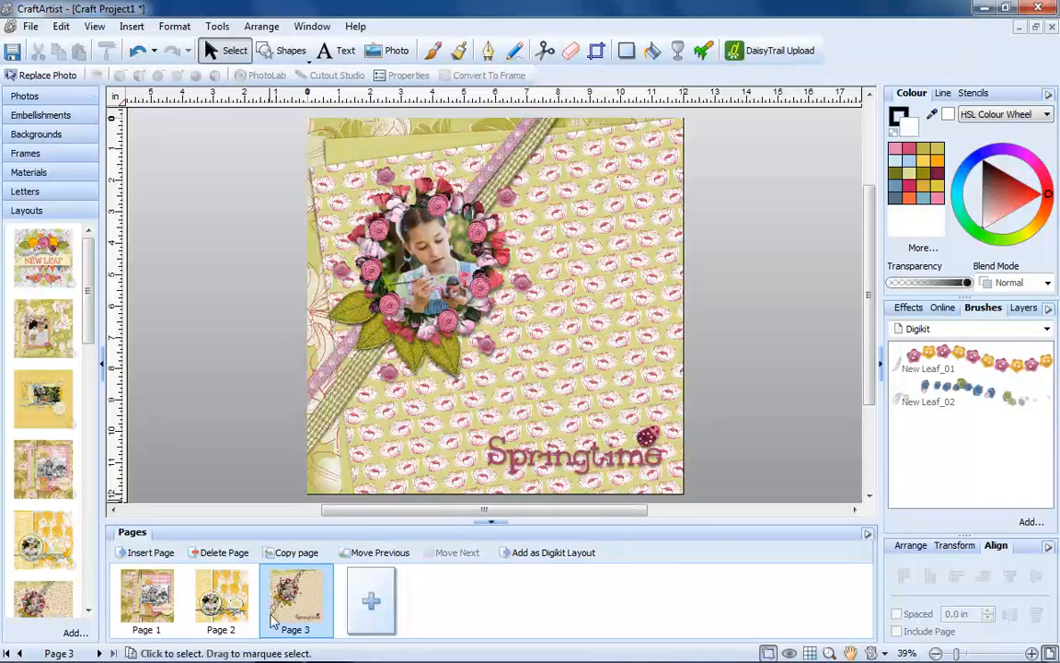
left_click(221, 598)
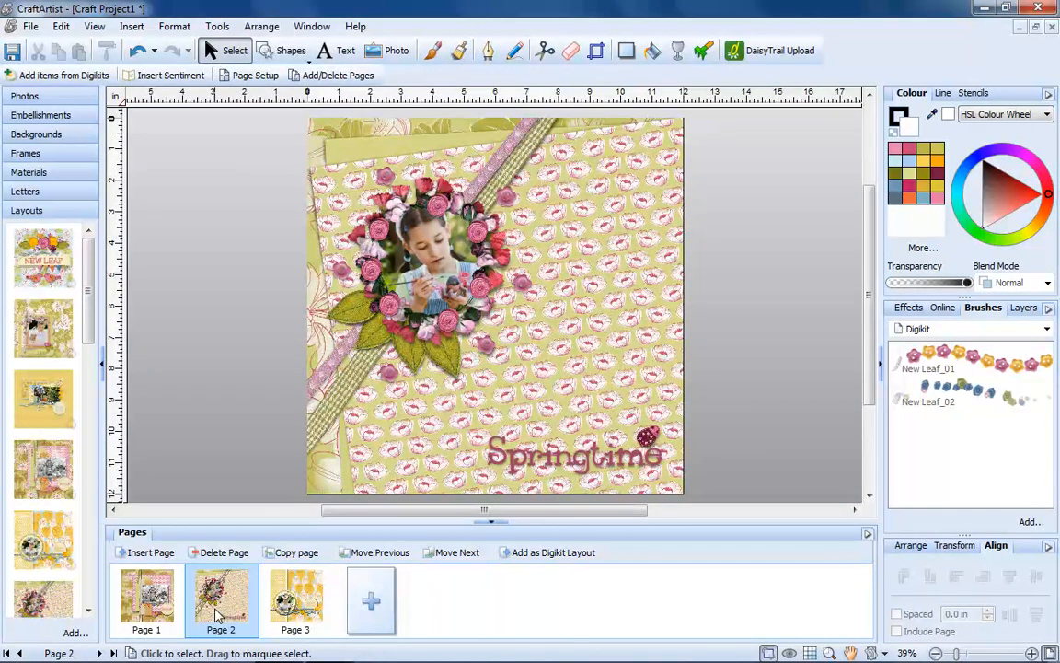
mouse_move(380, 552)
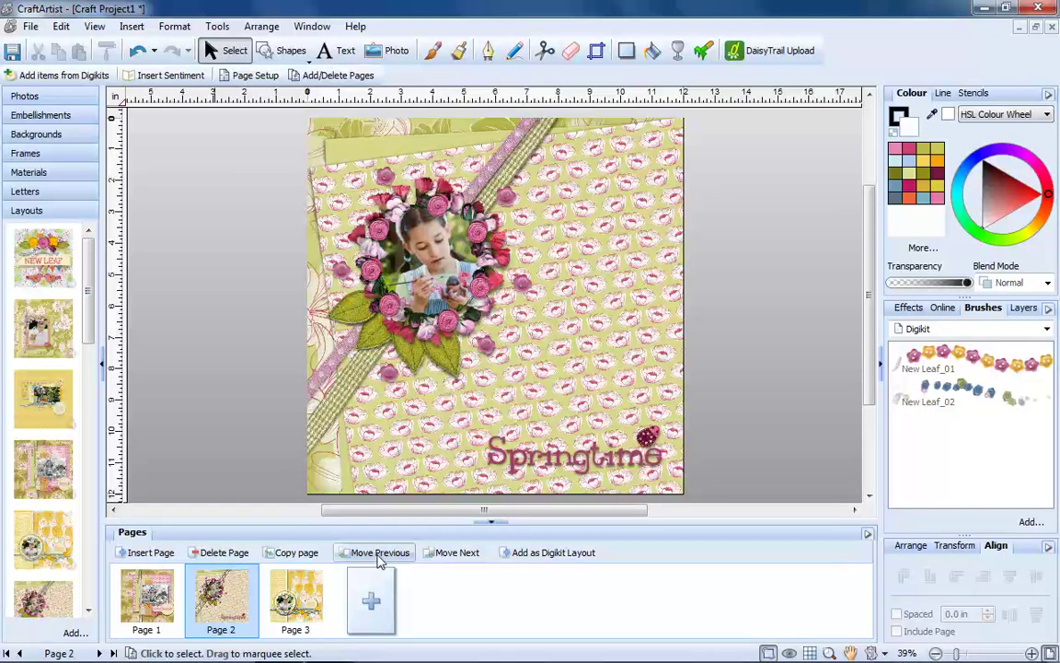
left_click(379, 552)
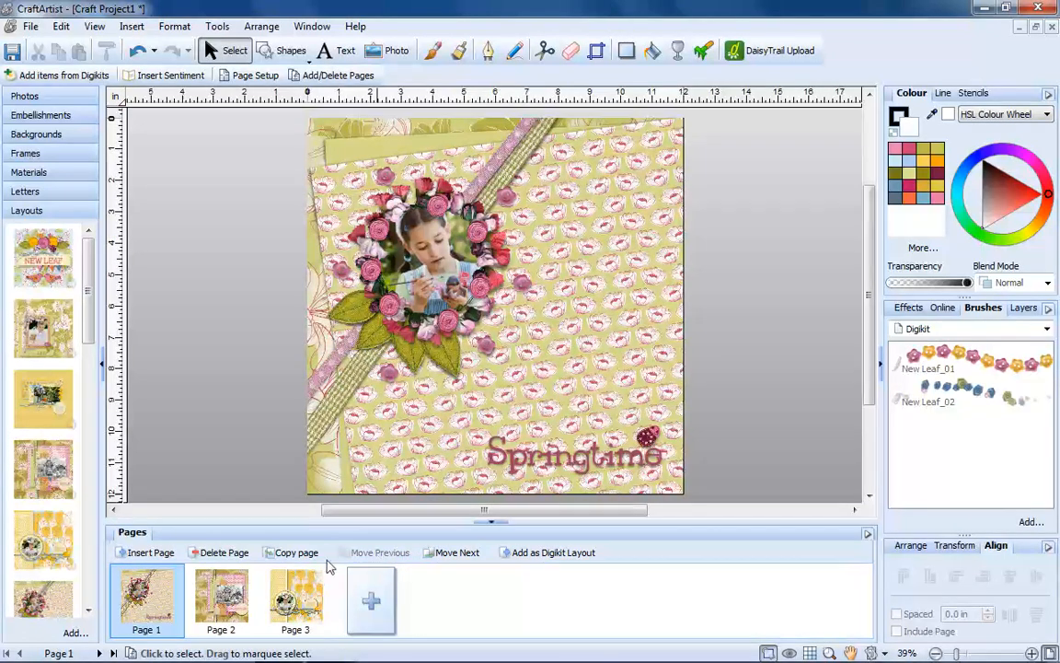
left_click(295, 599)
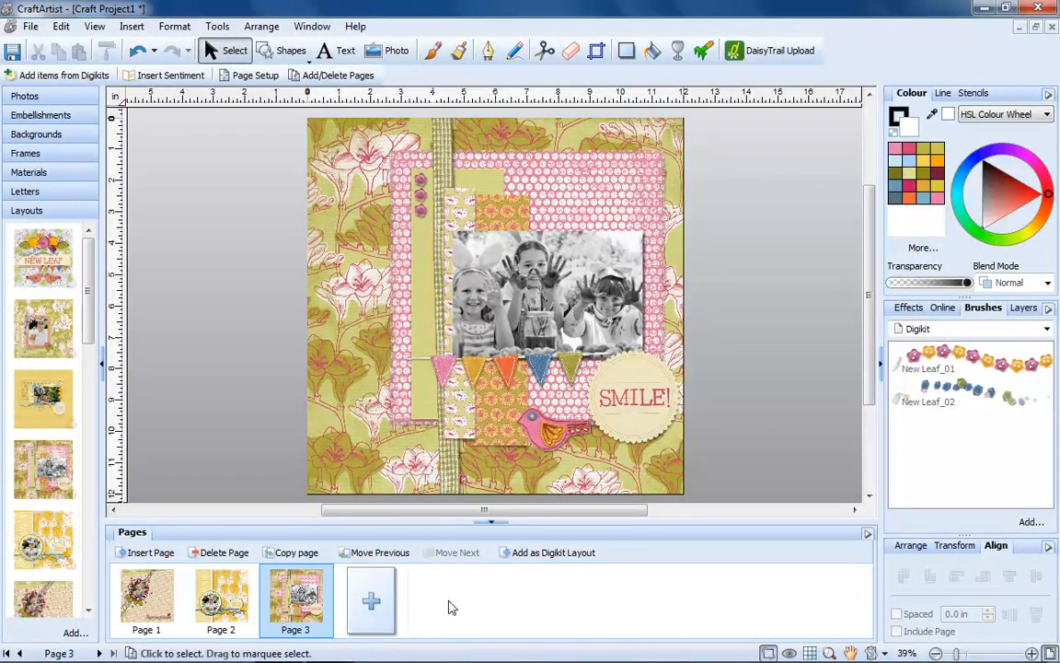
mouse_move(329, 641)
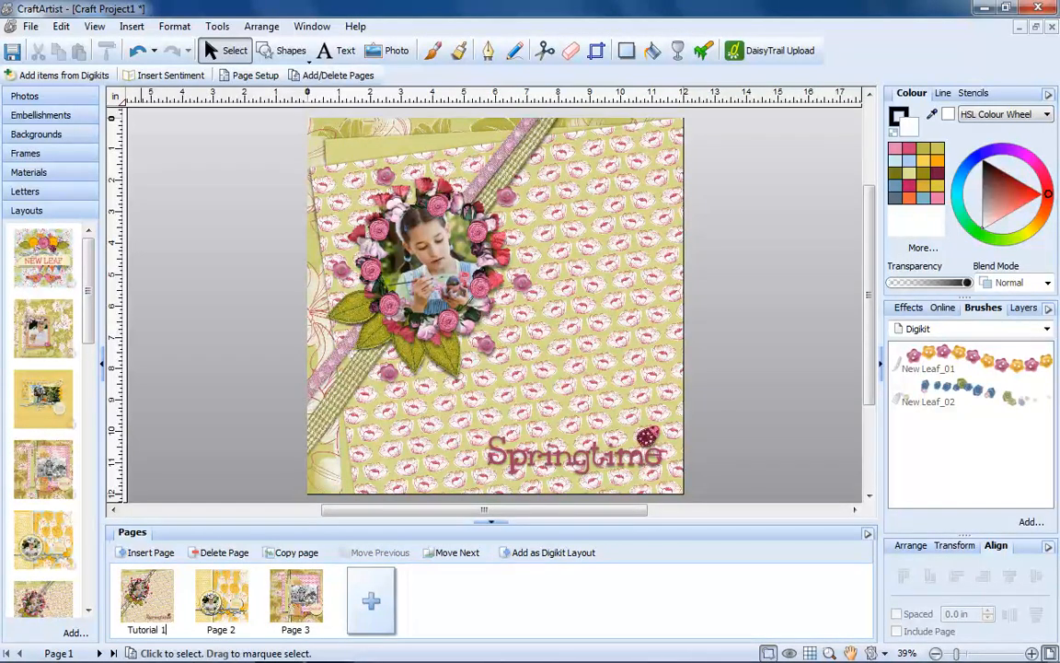
Rename Page 3 to 'Tutorial 3', then duplicate that page and delete the copy
left_click(220, 598)
type("Tutorial")
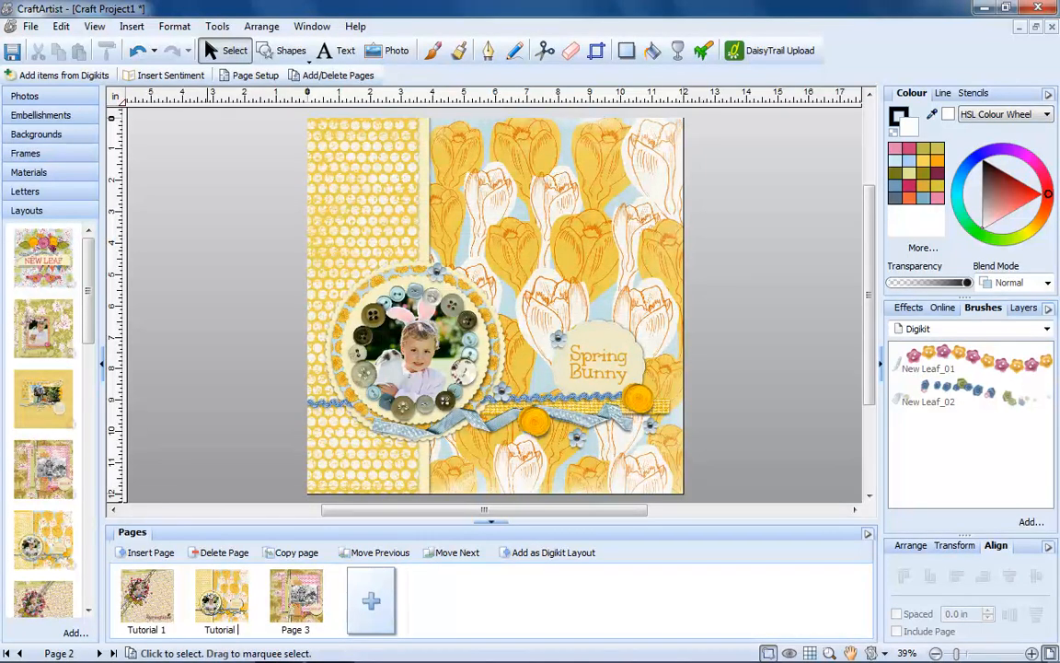
left_click(296, 598)
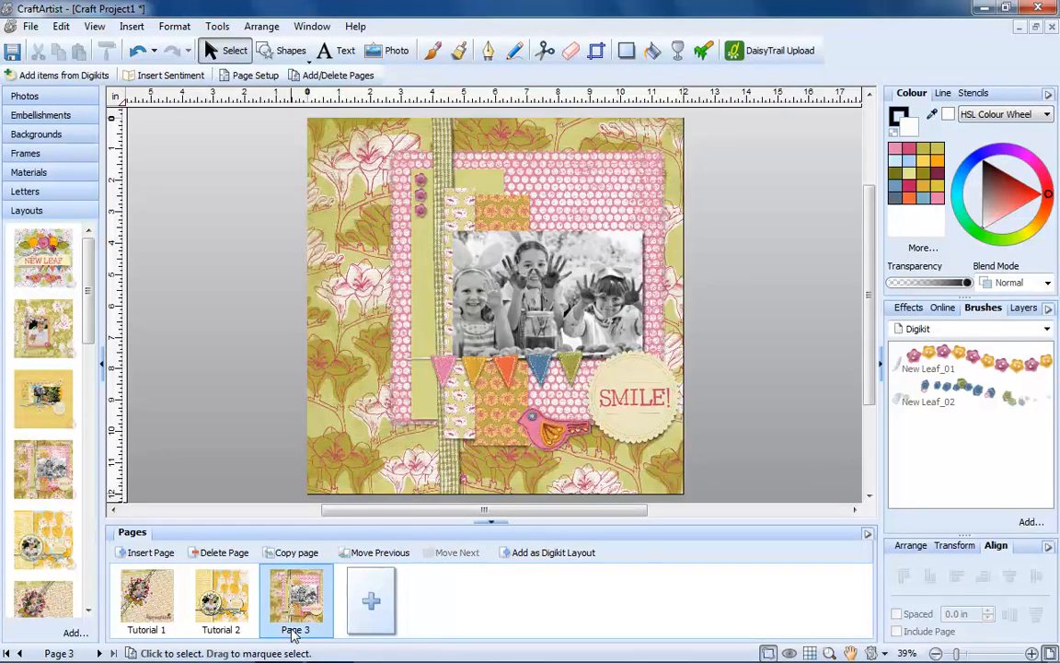
double_click(295, 630)
type("Tutorial")
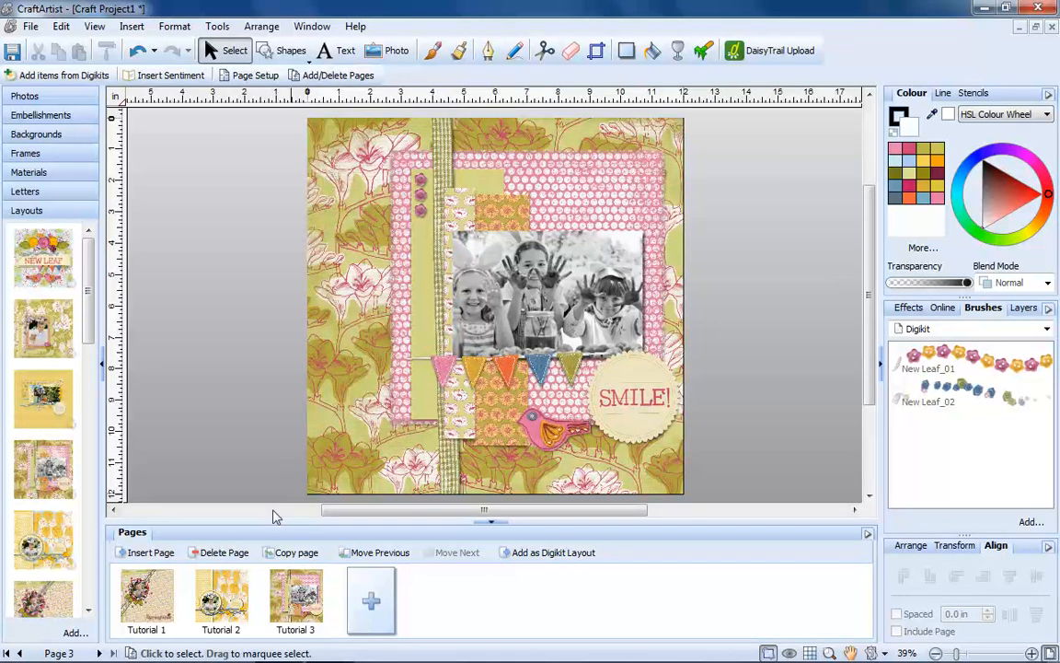
left_click(295, 598)
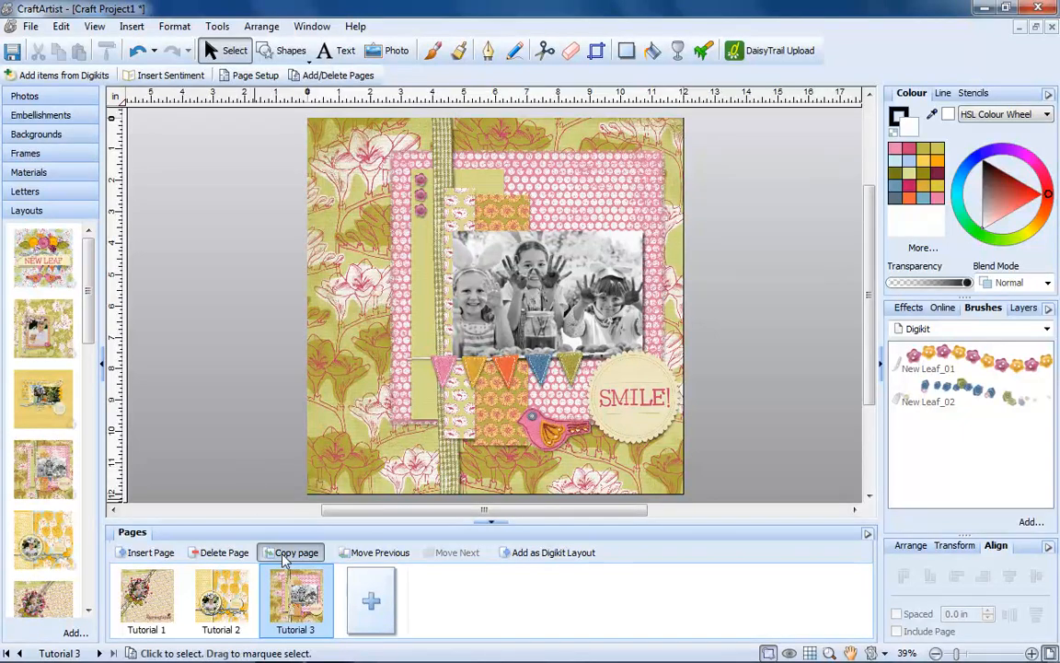
left_click(297, 552)
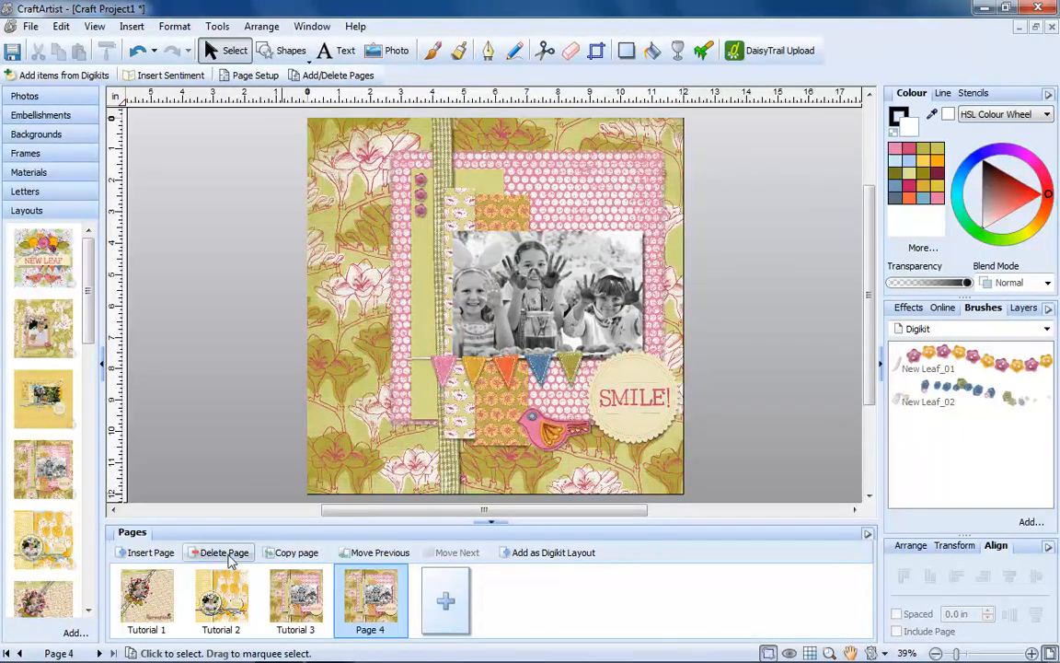
left_click(223, 552)
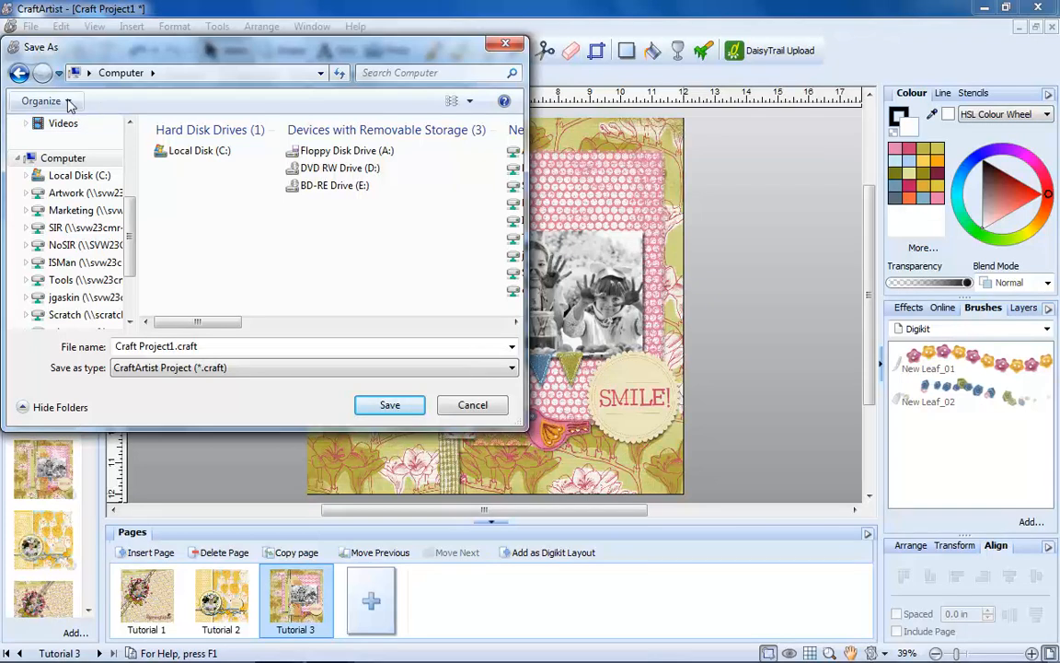
Save the project as 'Tutorial' in the Desktop folder
scroll("up", 3)
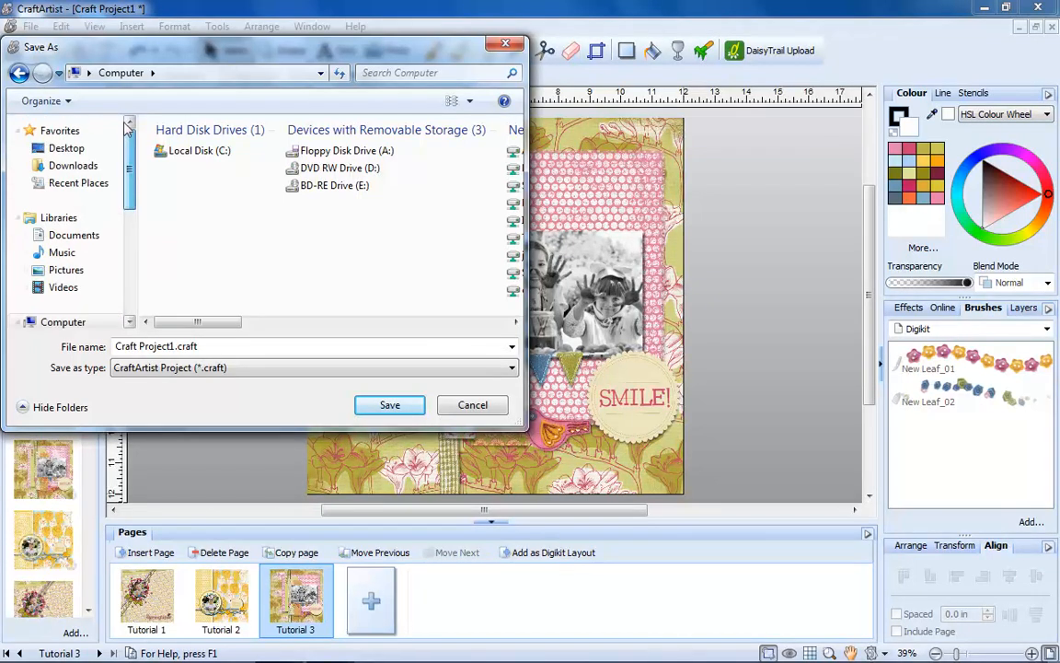
left_click(66, 147)
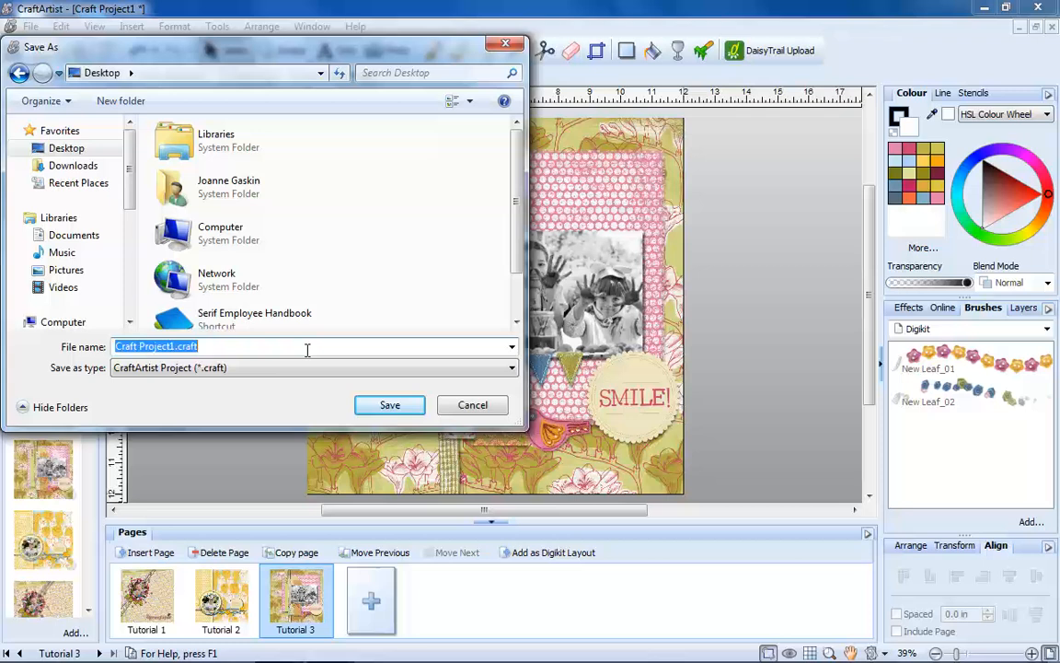
type("Tutorial")
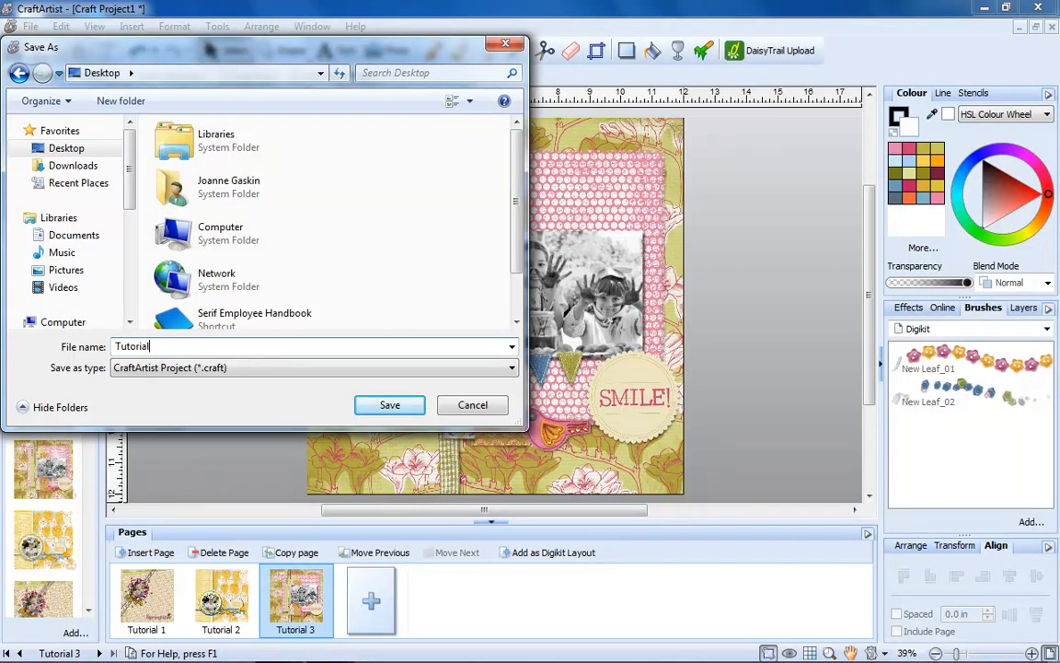
left_click(389, 404)
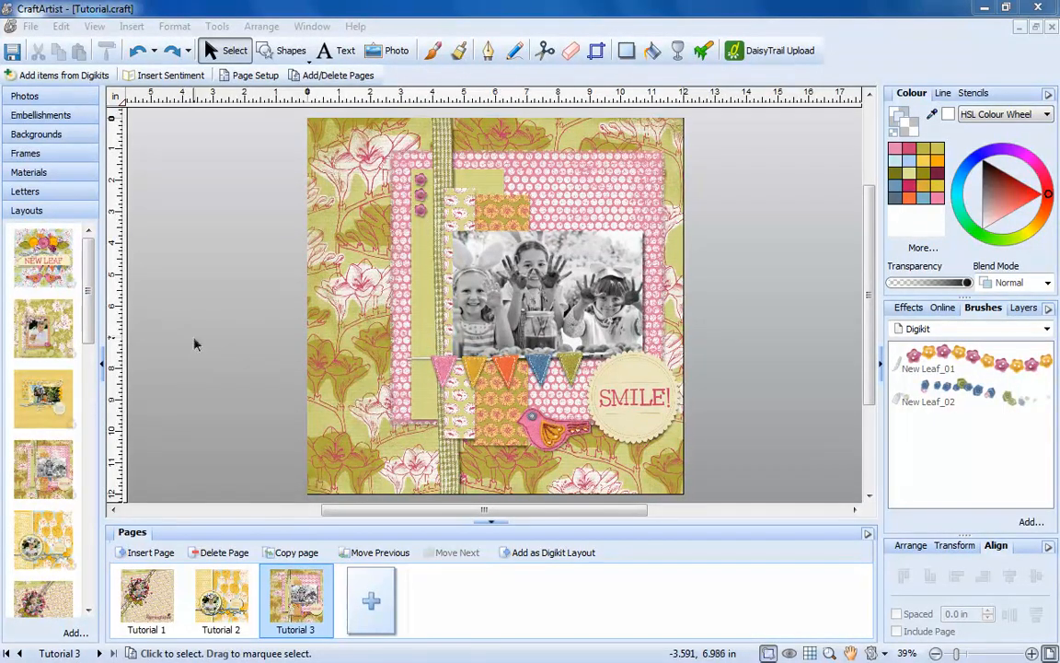
Add a blank fourth page with the pink dotted material centred horizontally and vertically
left_click(146, 553)
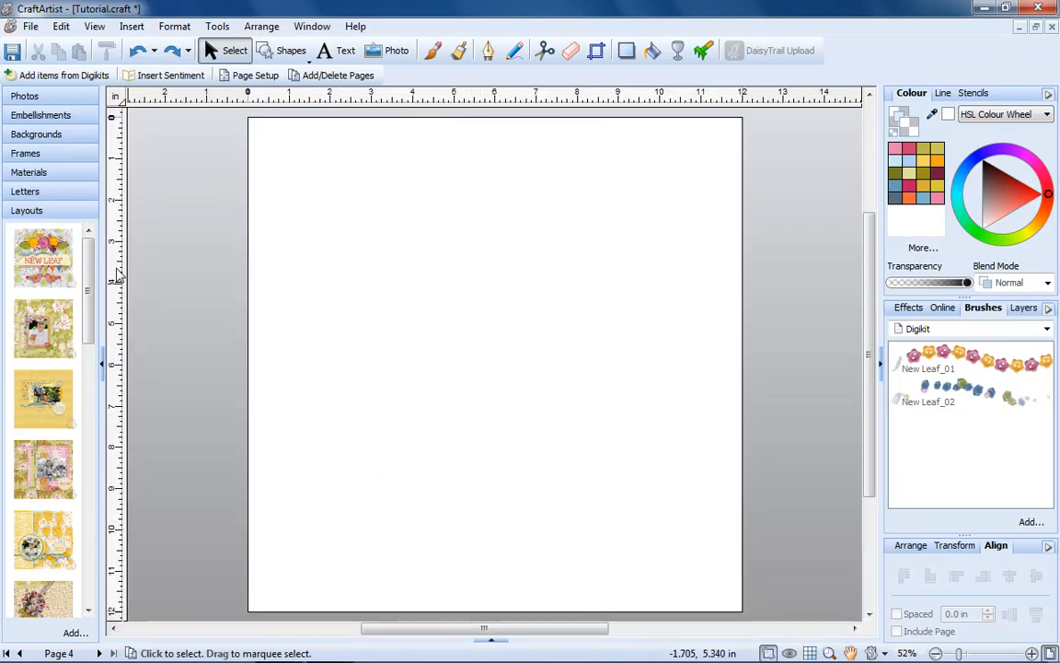
left_click(29, 172)
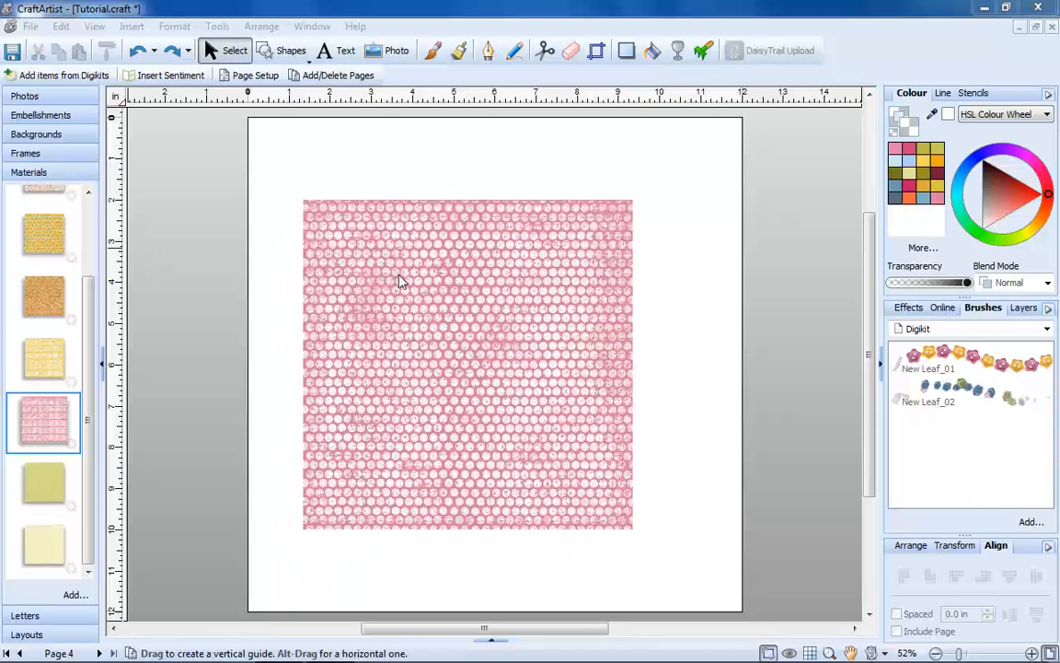
left_click(44, 421)
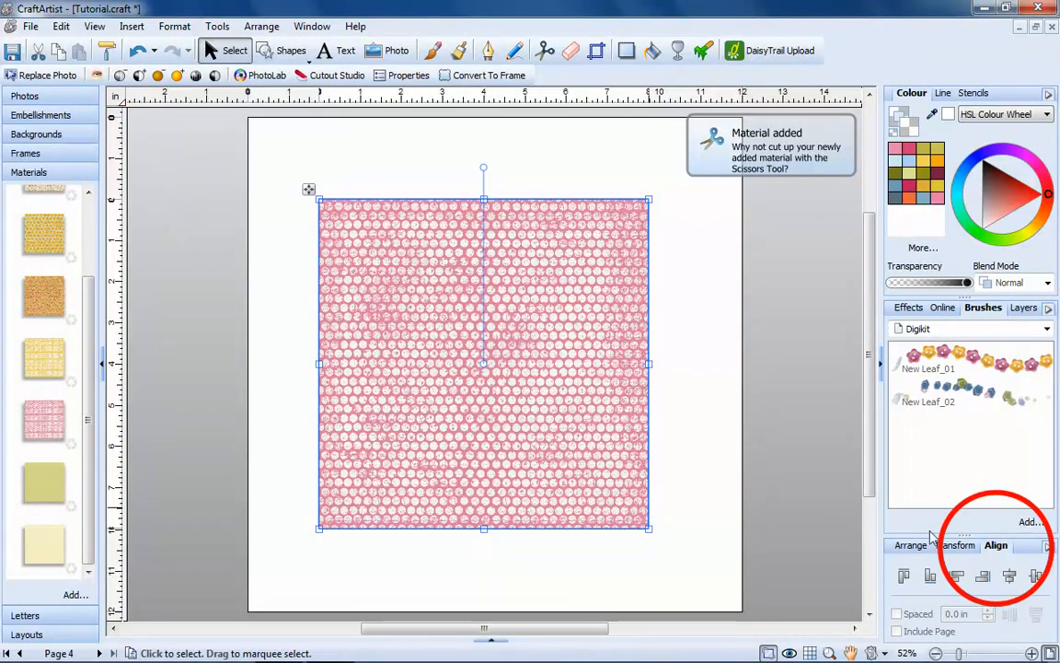
mouse_move(997, 545)
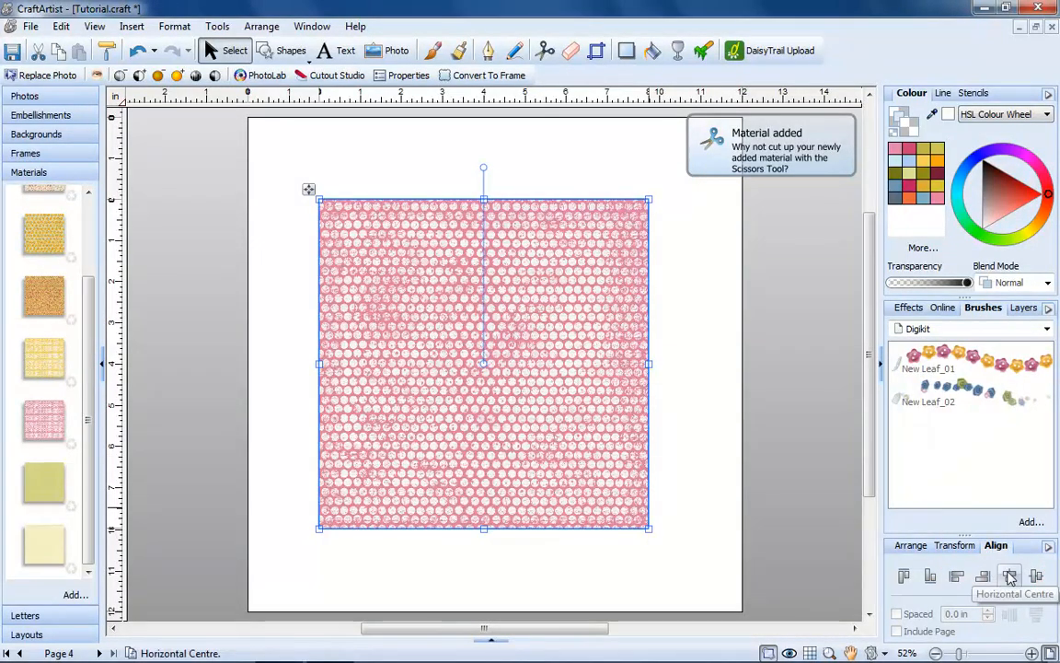
left_click(1036, 575)
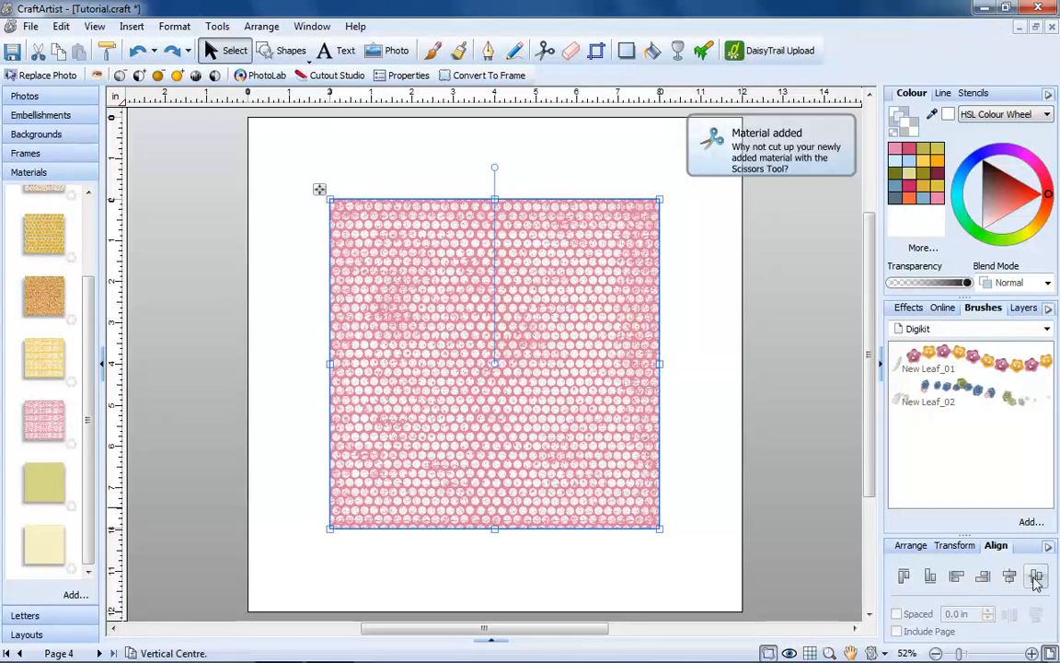
left_click(1037, 576)
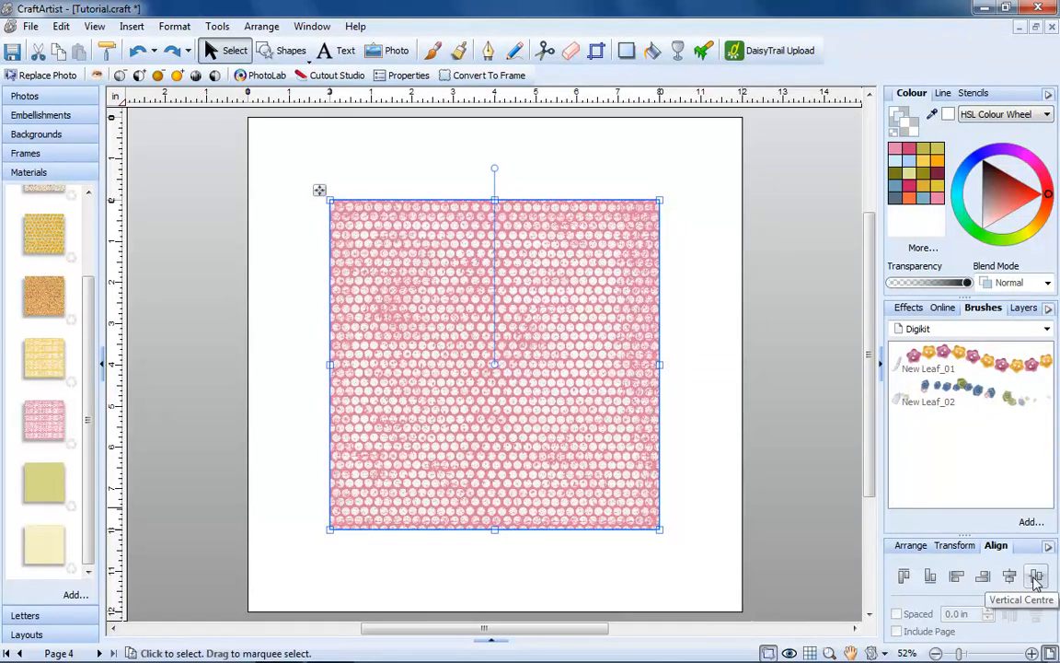
Deselect the material and drop two pink and two orange flower buttons along its left side
left_click(760, 546)
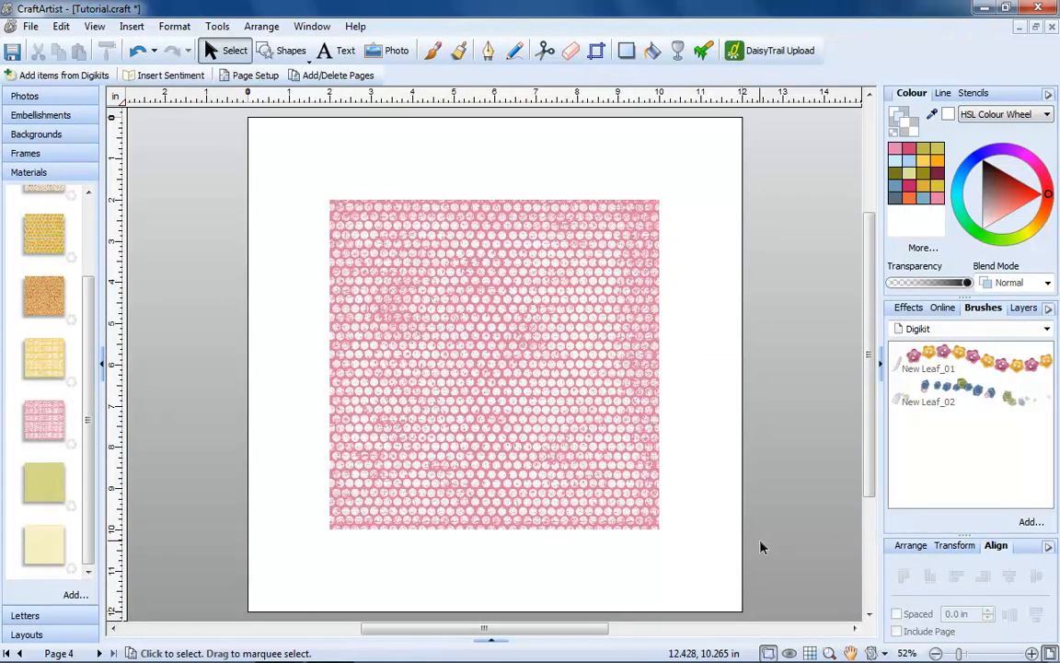
mouse_move(228, 392)
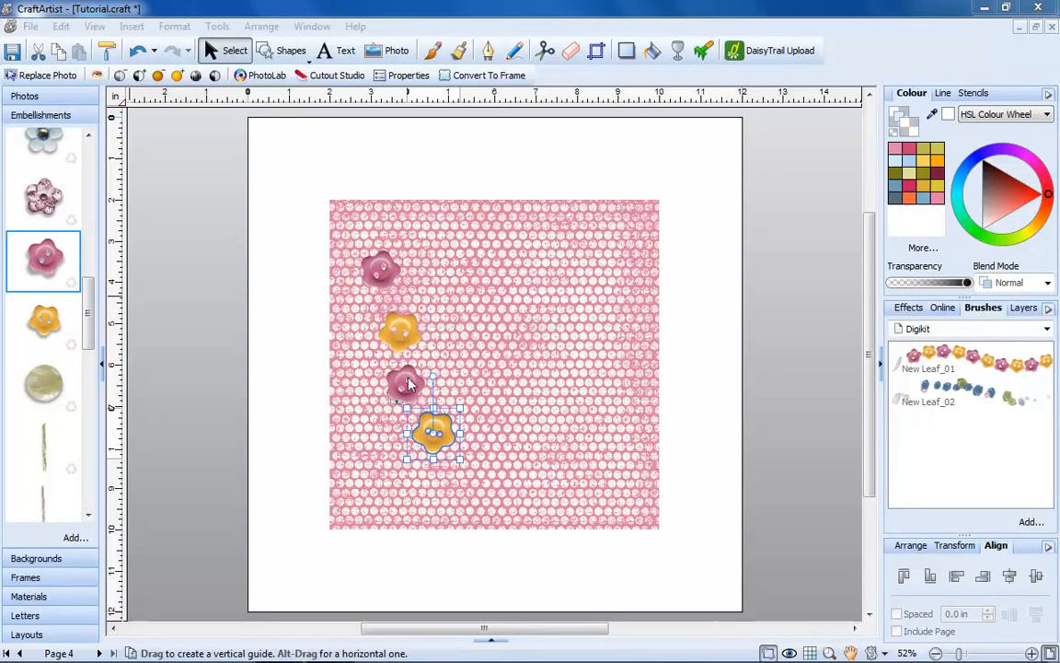
left_click_drag(432, 433, 405, 385)
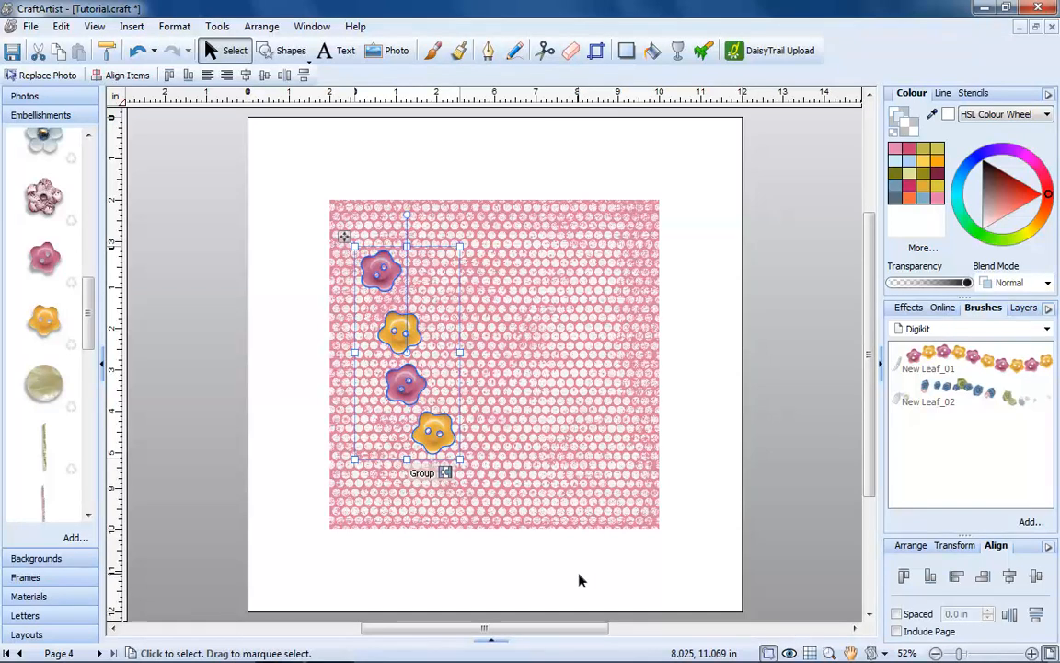
mouse_move(1036, 614)
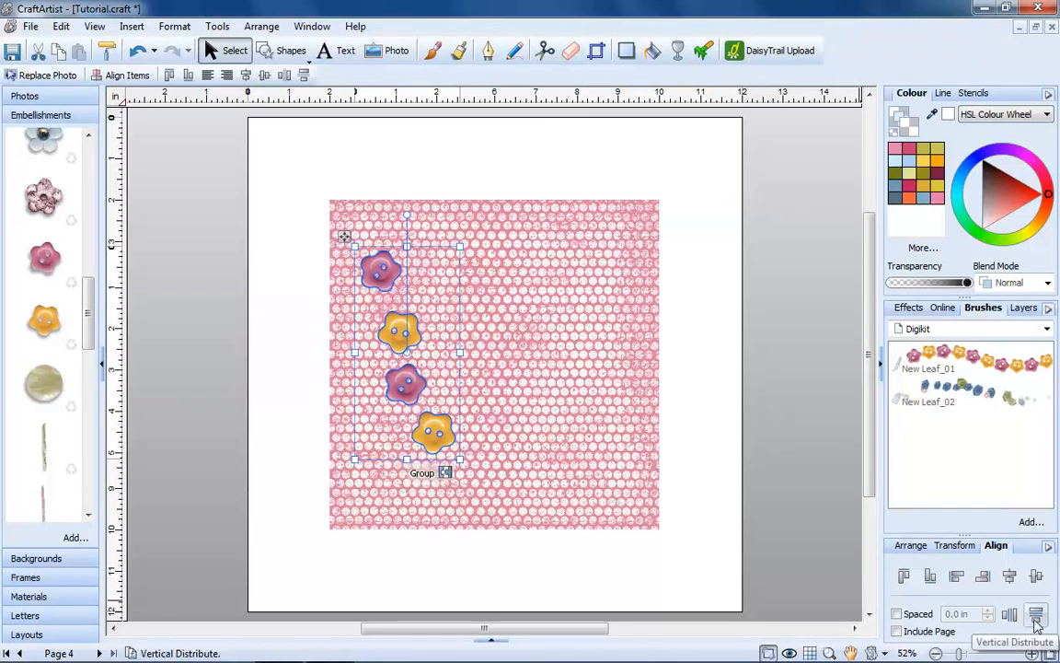
Distribute the four buttons vertically and align them left and right
left_click(1035, 613)
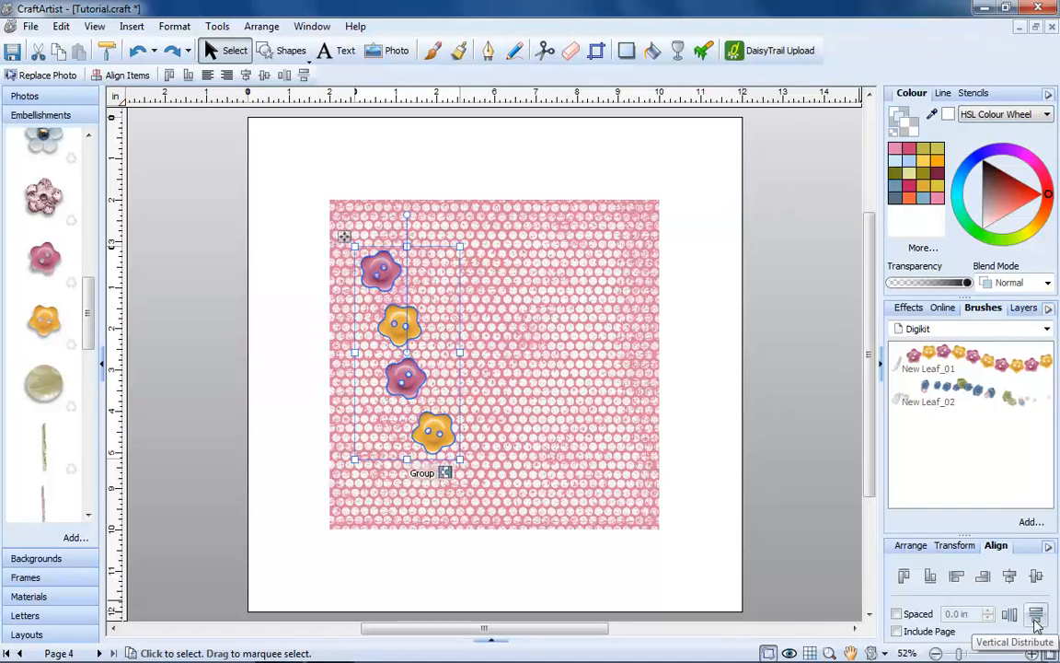
mouse_move(956, 575)
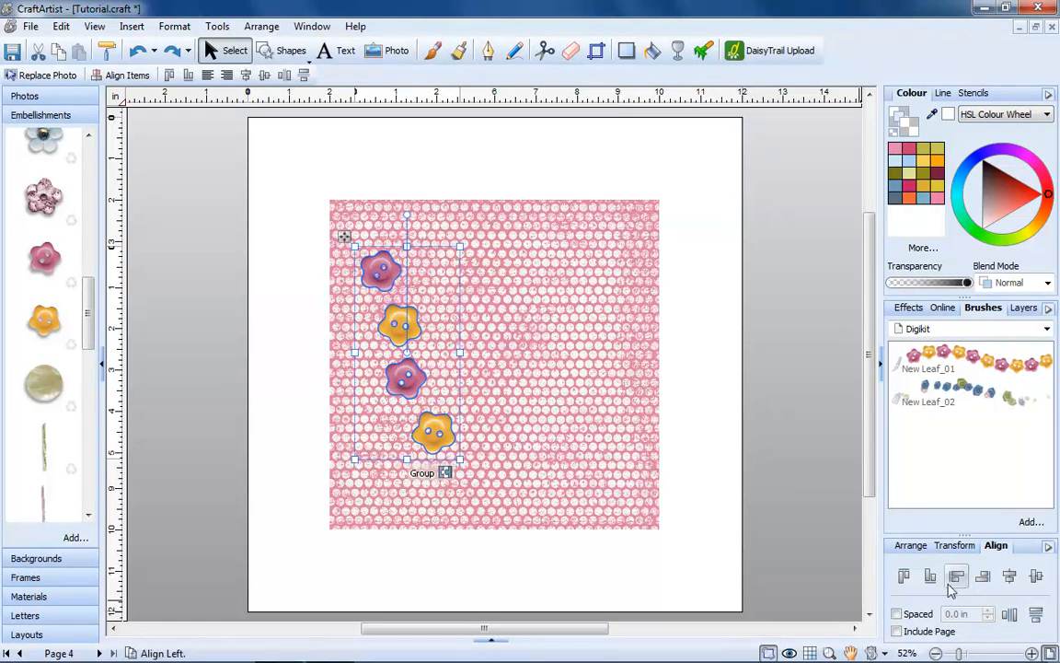
left_click(956, 575)
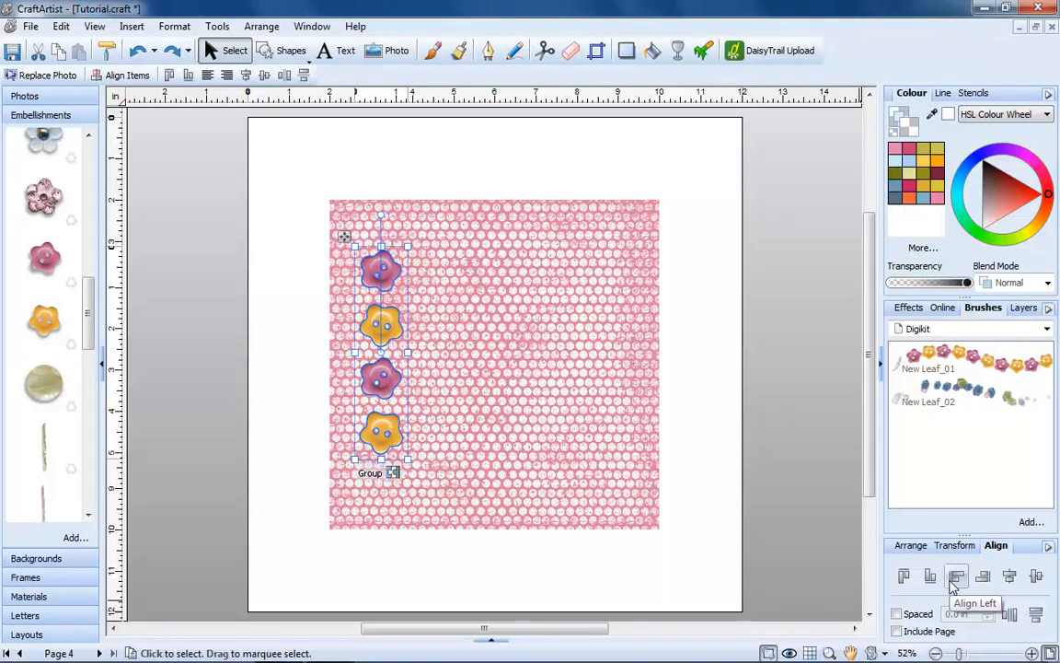
mouse_move(434, 563)
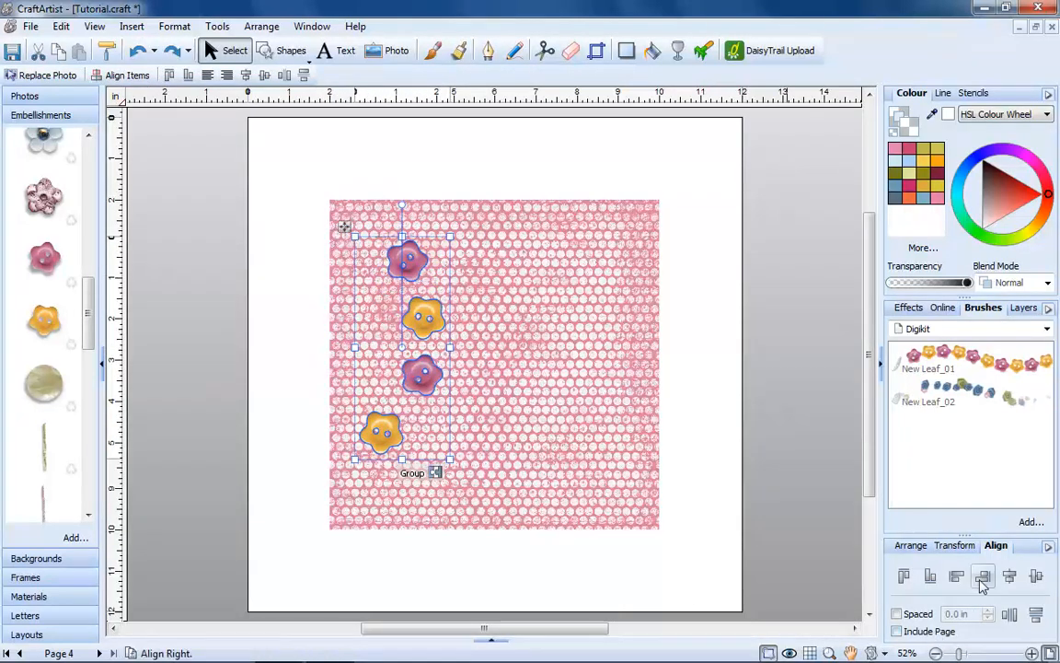
left_click(983, 575)
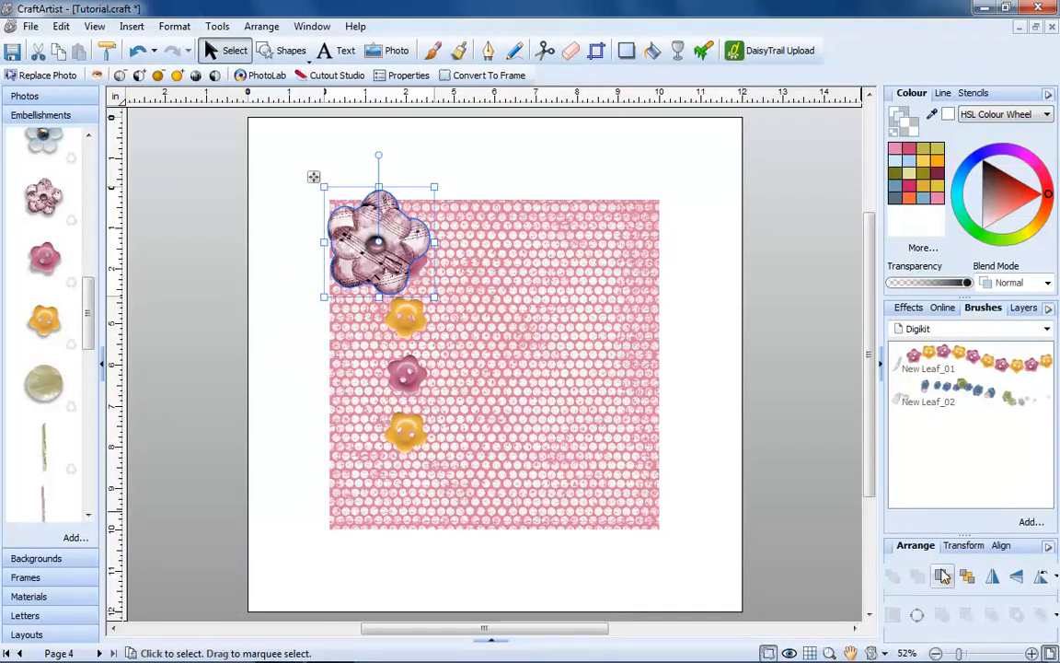
mouse_move(943, 575)
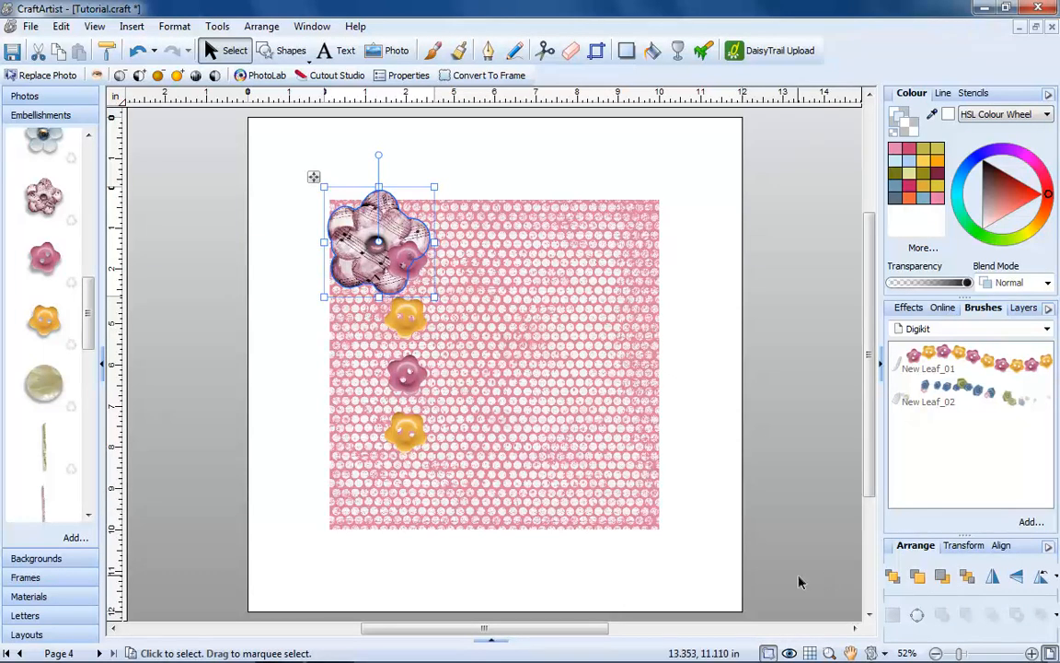
Bring the pink dotted material to the front, then send it back behind the embellishments
left_click(487, 439)
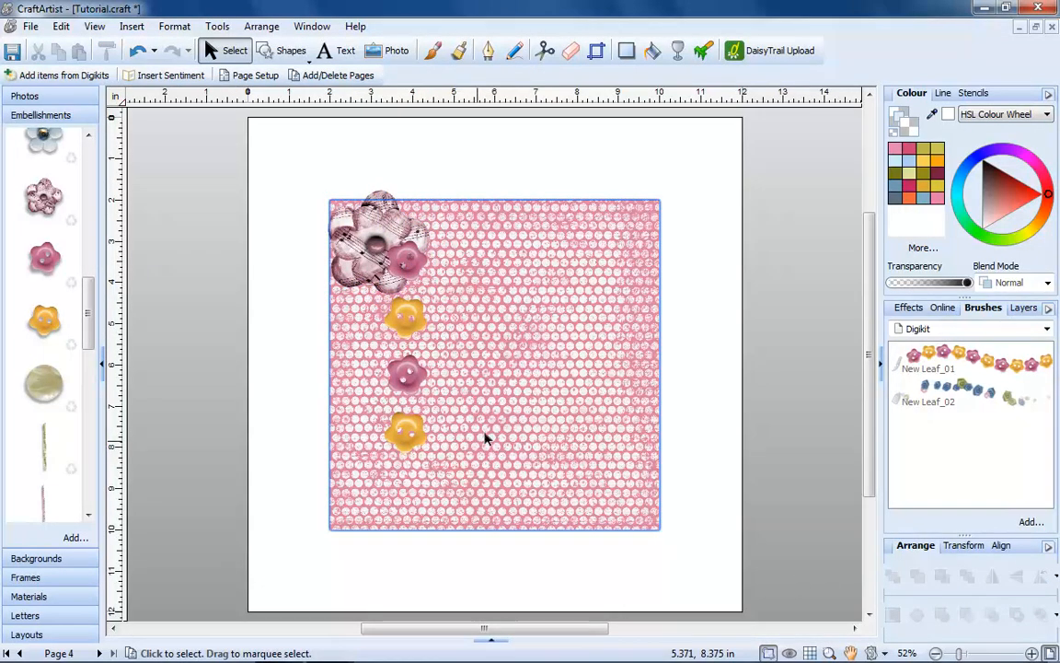
left_click(488, 437)
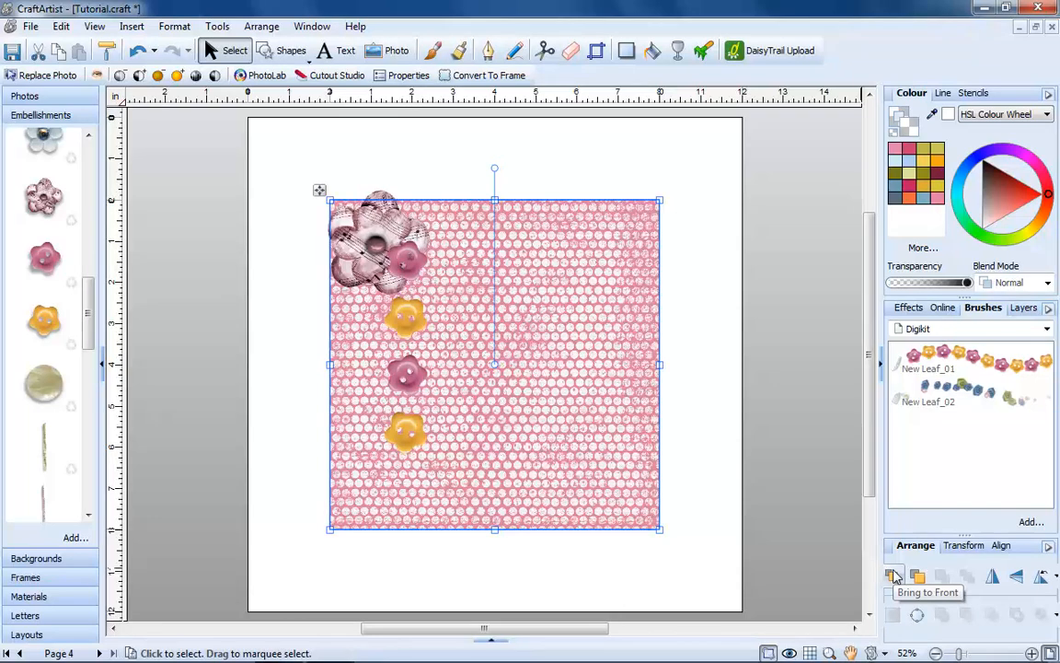
left_click(917, 577)
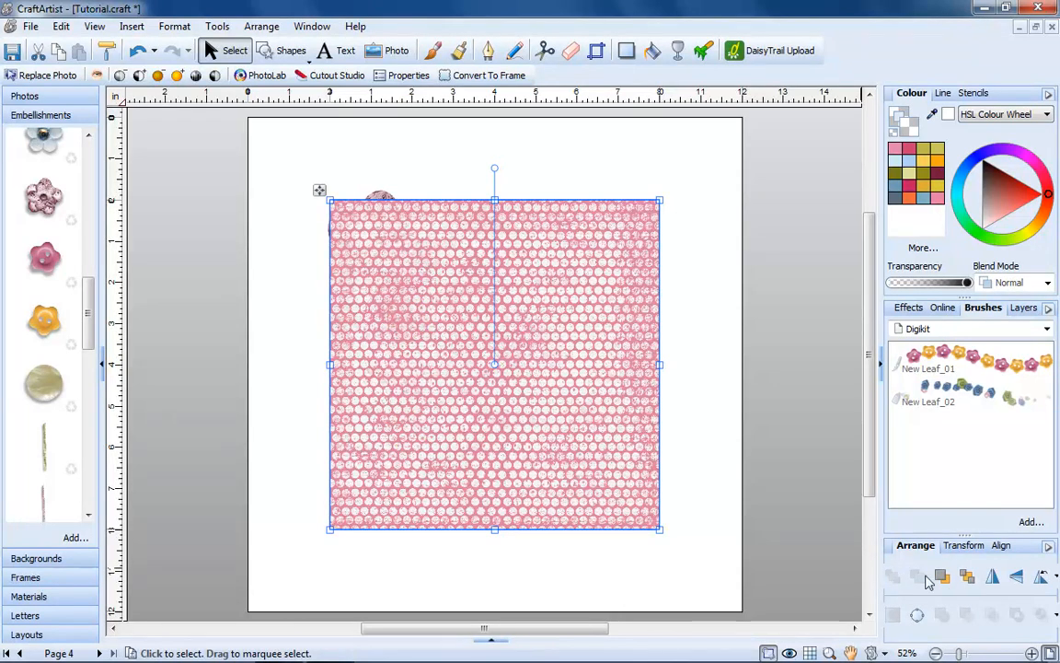
left_click(943, 576)
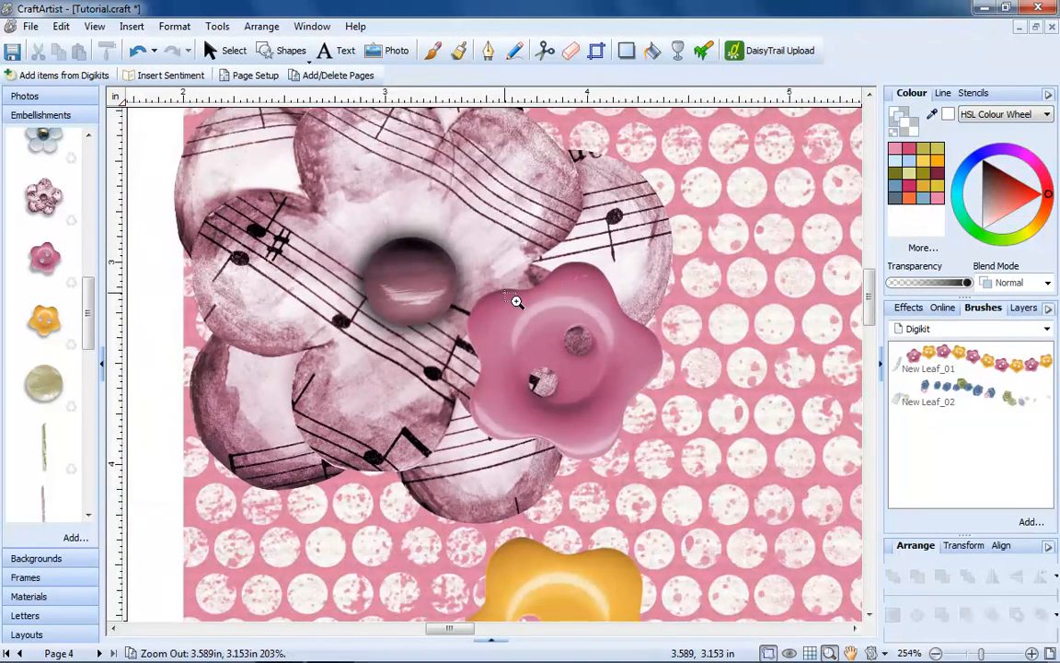
Zoom out from the flower close-up to 50%, then to Full Page
left_click(517, 301)
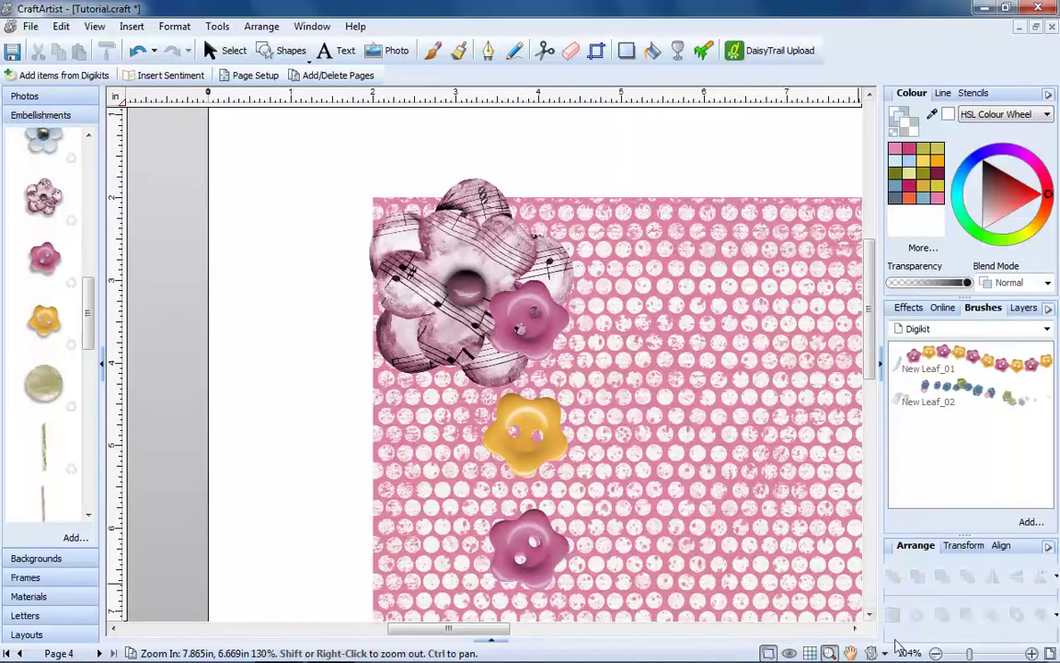
left_click(911, 653)
type("50")
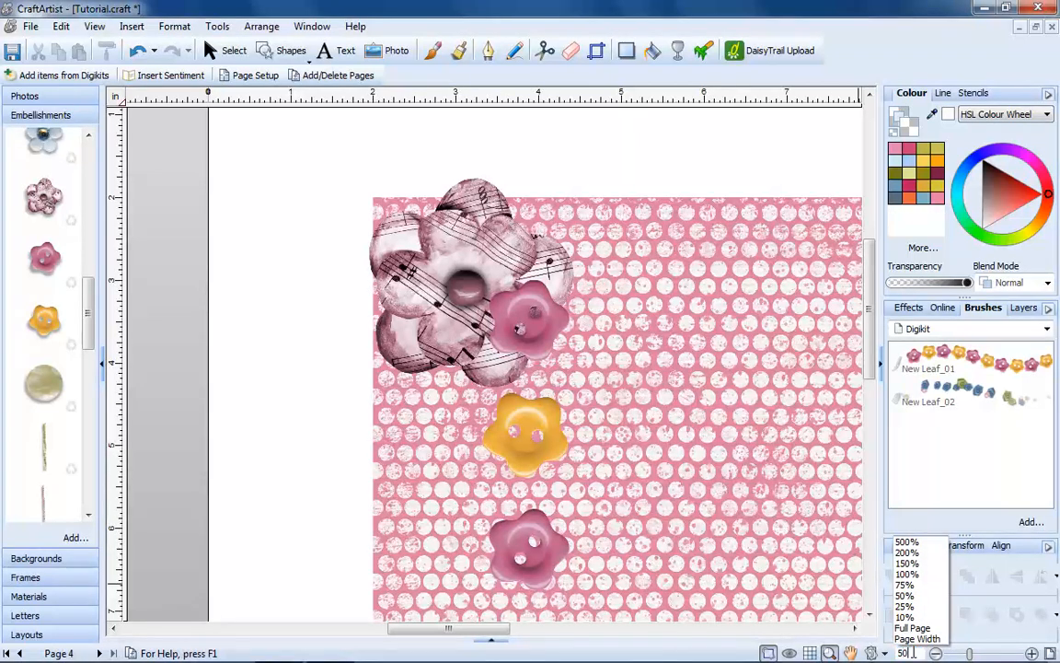
left_click(904, 594)
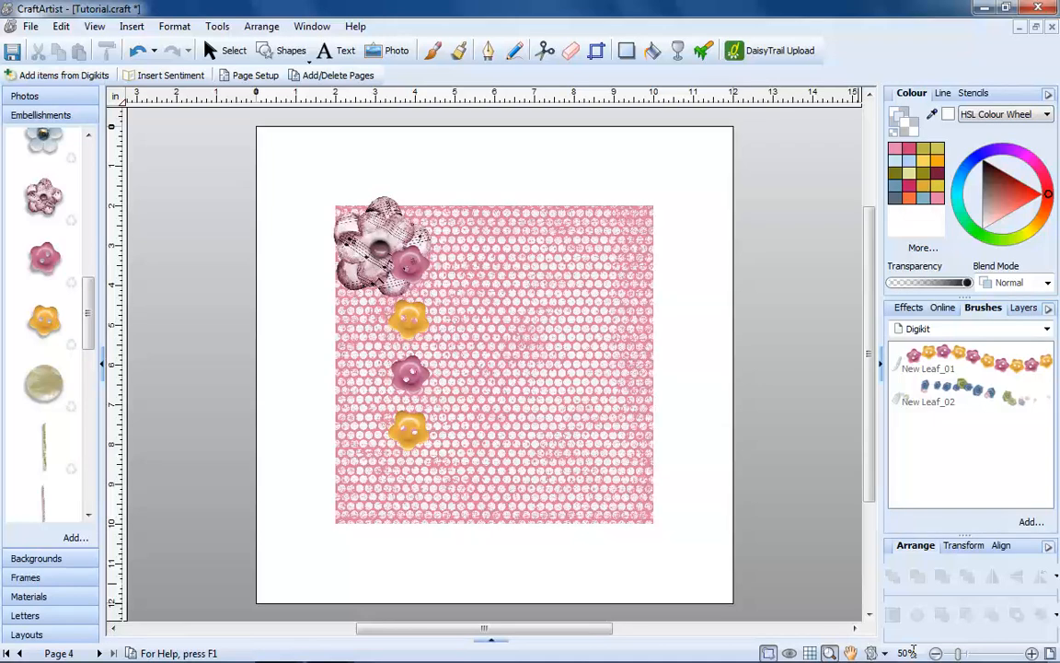
left_click(908, 654)
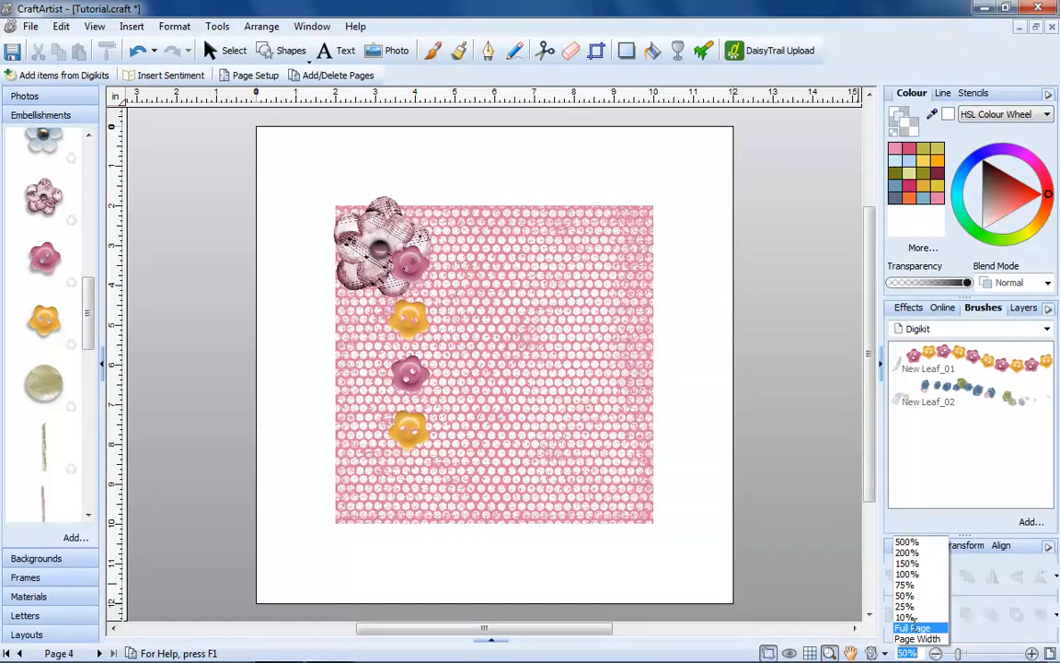
left_click(912, 628)
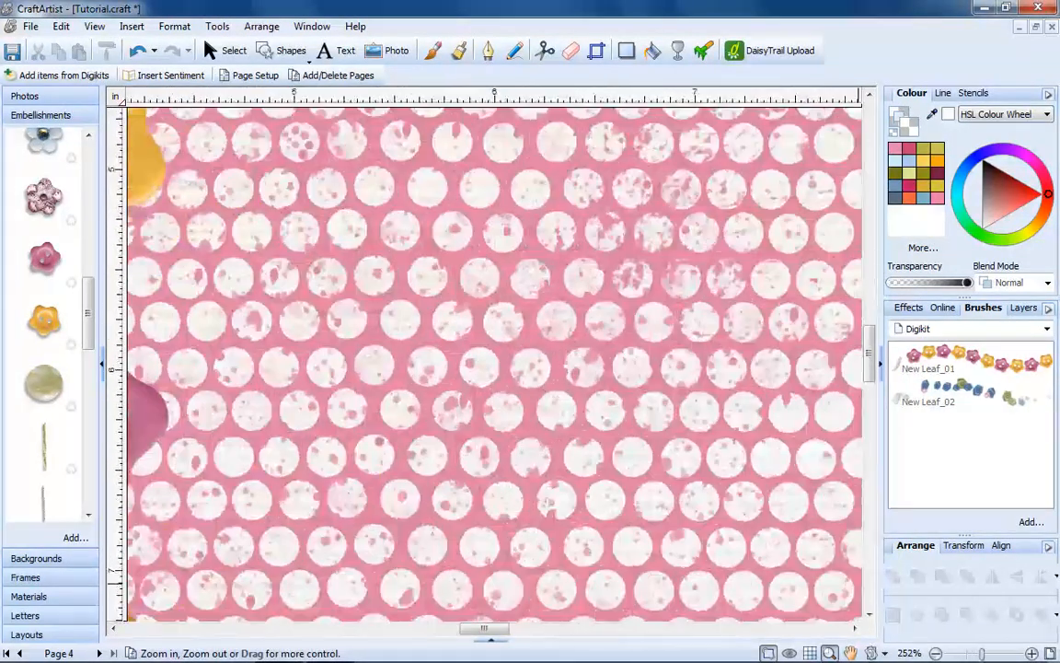
Zoom to actual size and closer on the dotted material, then back to full page
left_click(1032, 652)
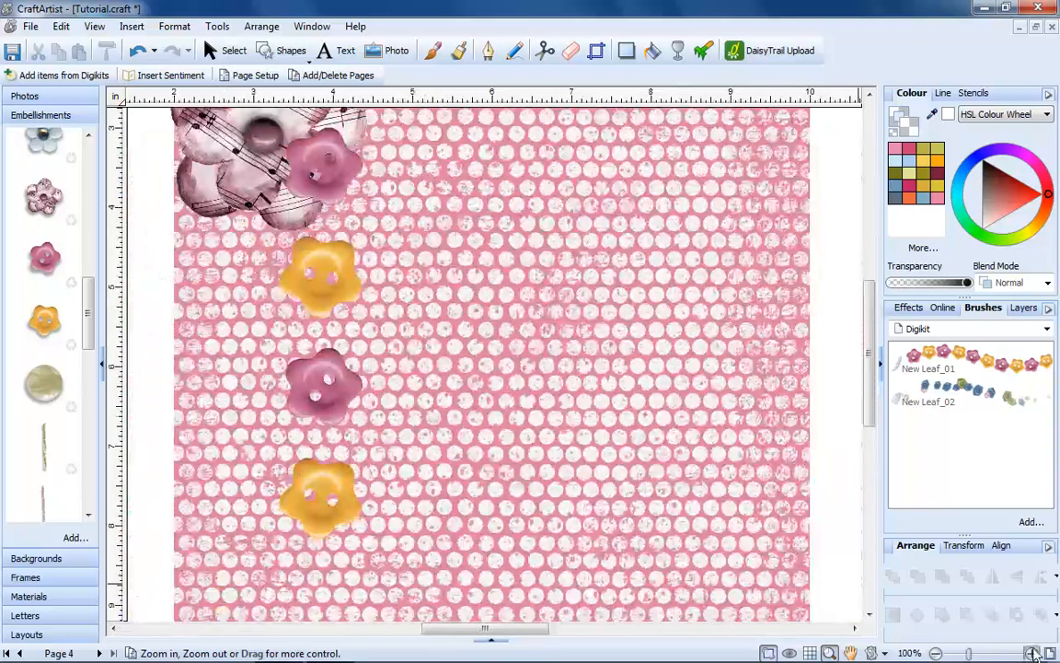
left_click(1032, 653)
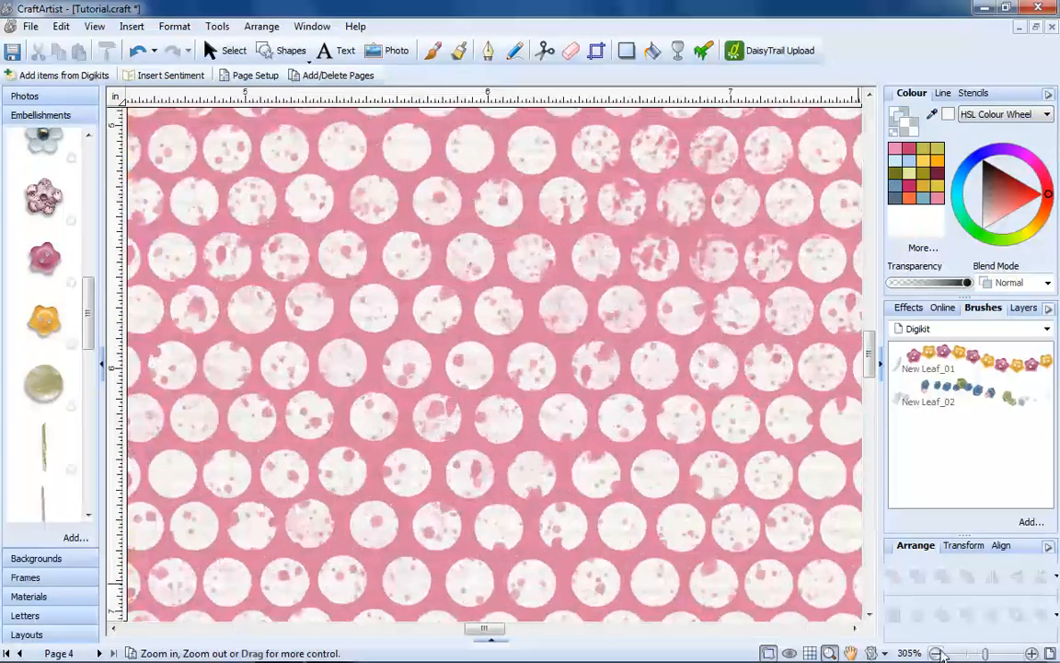
left_click(936, 652)
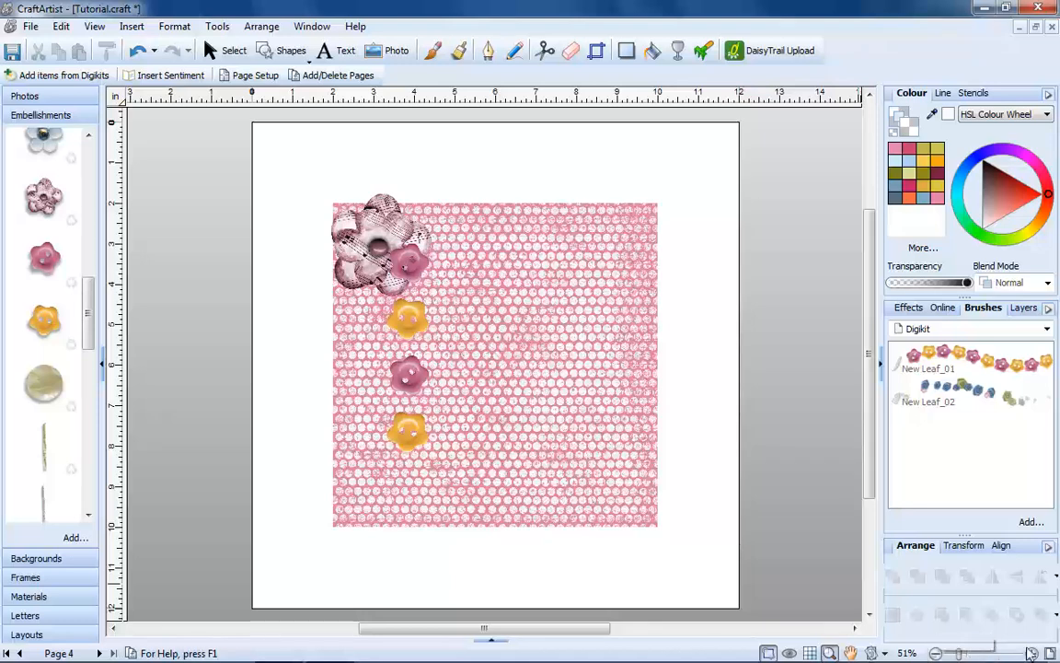
left_click(1049, 652)
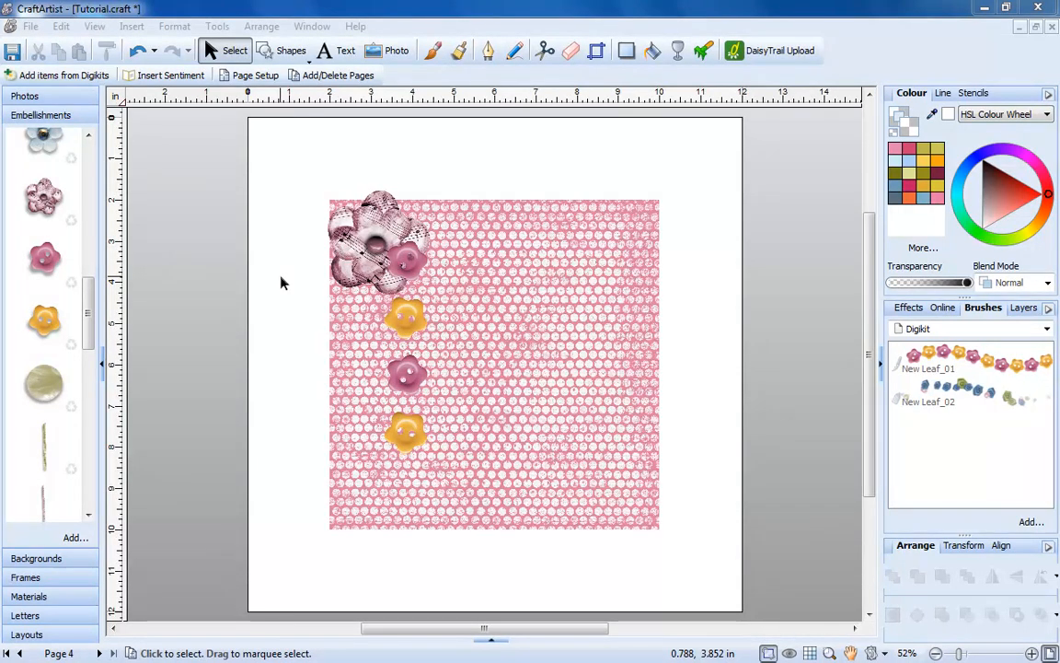
Rotate the bottom yellow flower button to 90°, check its Transform values, and flip it vertically
left_click(406, 433)
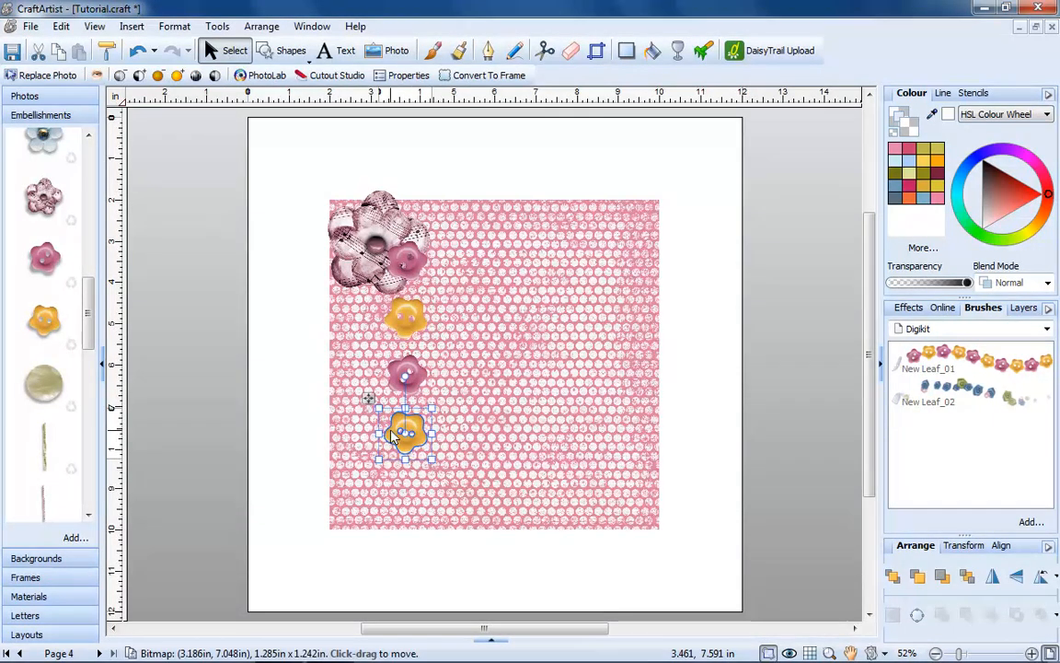
left_click_drag(407, 382, 354, 385)
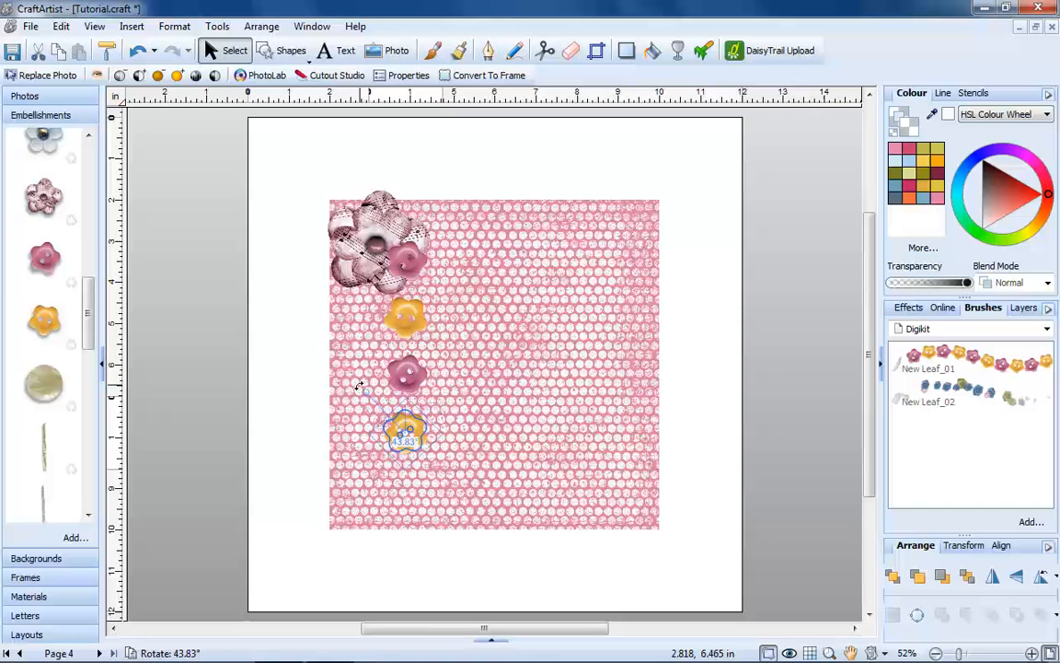
left_click_drag(362, 385, 348, 424)
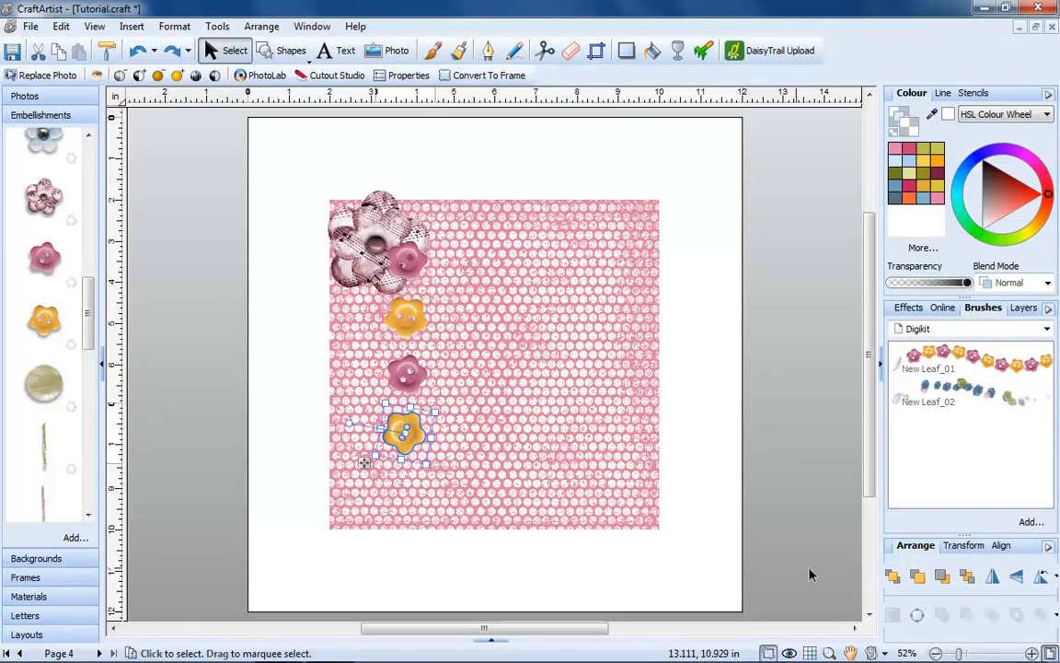
left_click(962, 544)
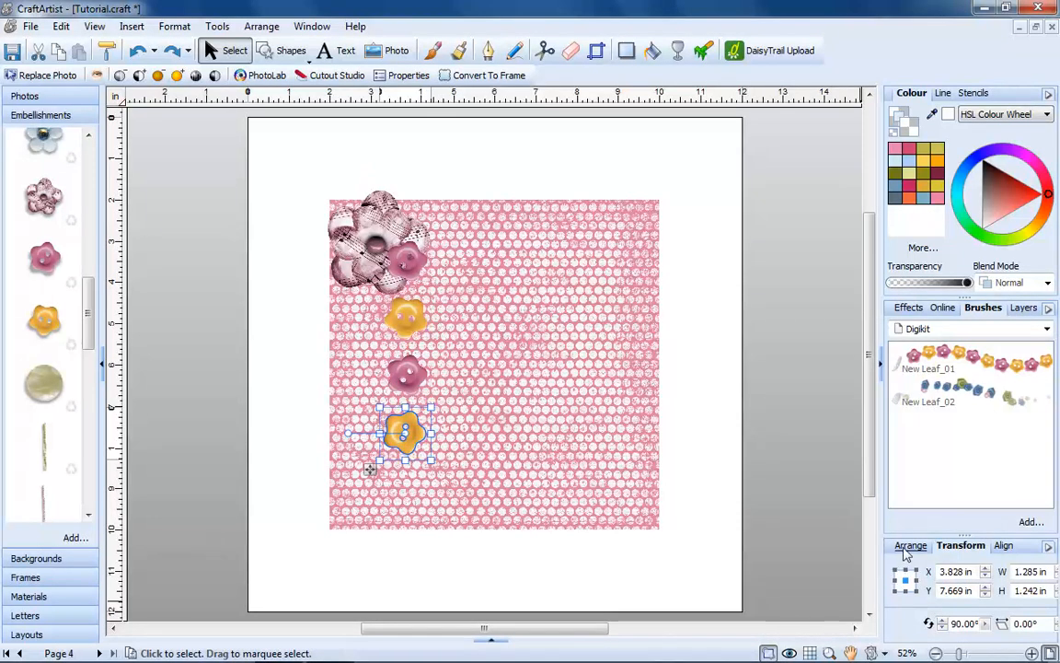
left_click(911, 545)
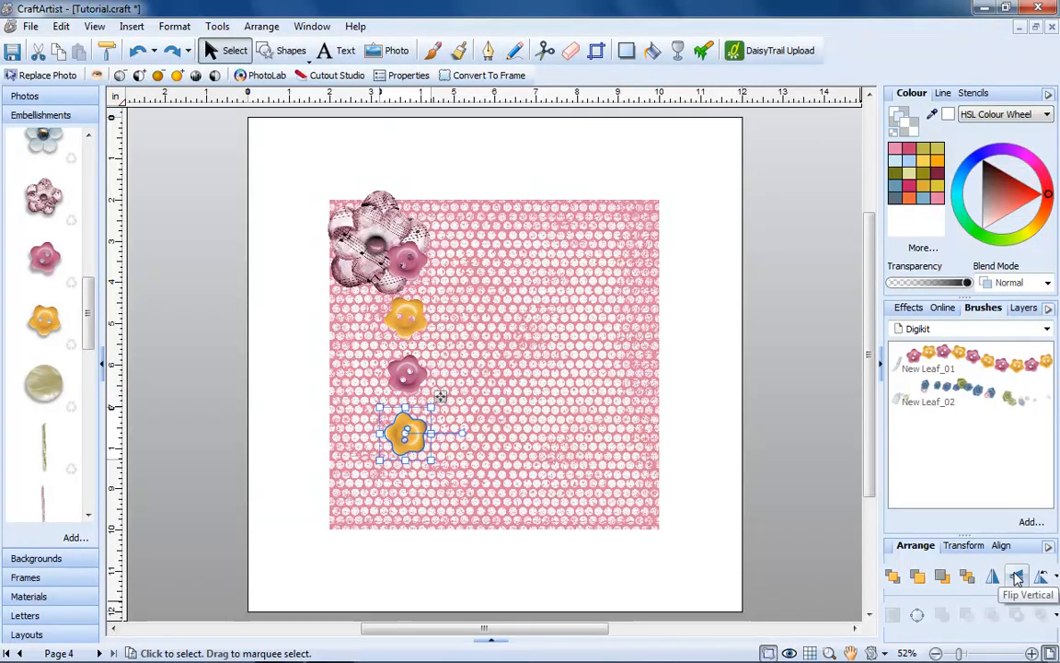
left_click(709, 459)
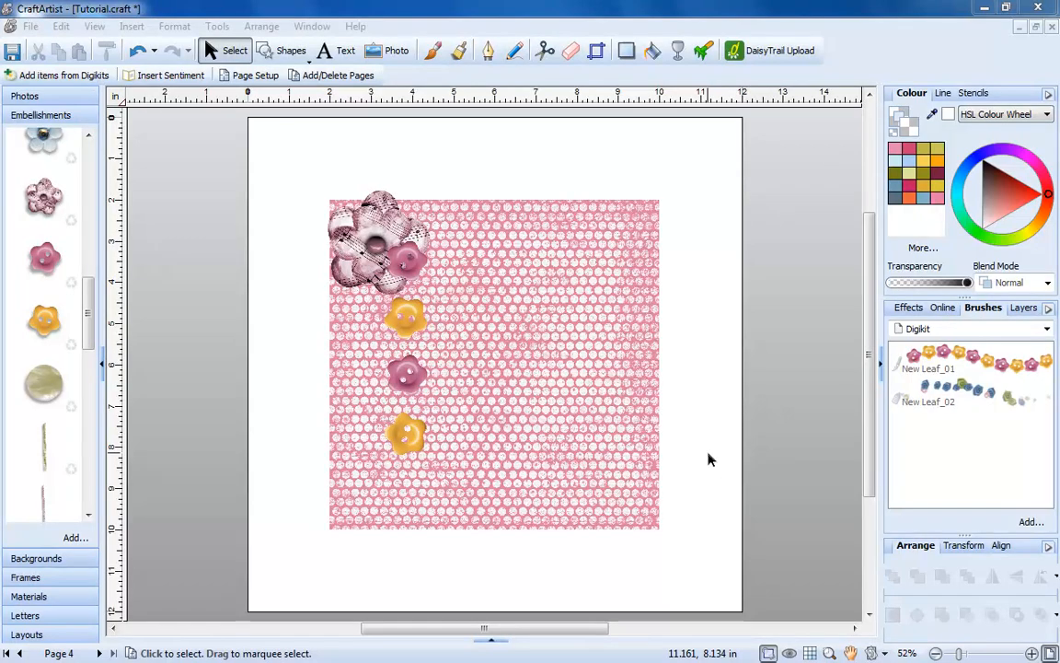
mouse_move(726, 414)
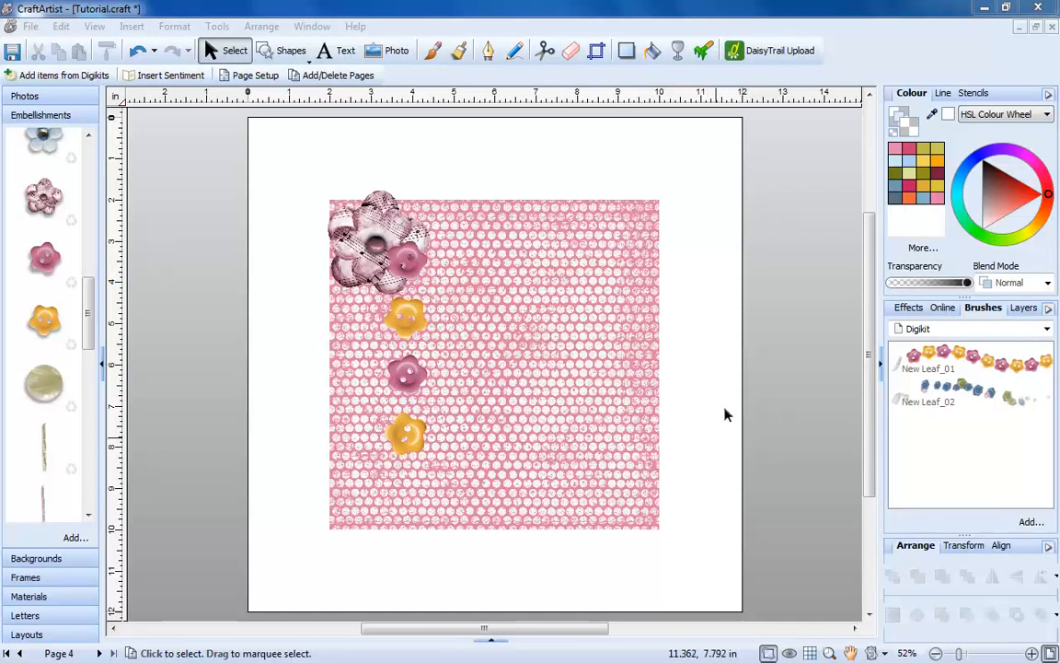
left_click_drag(306, 170, 448, 479)
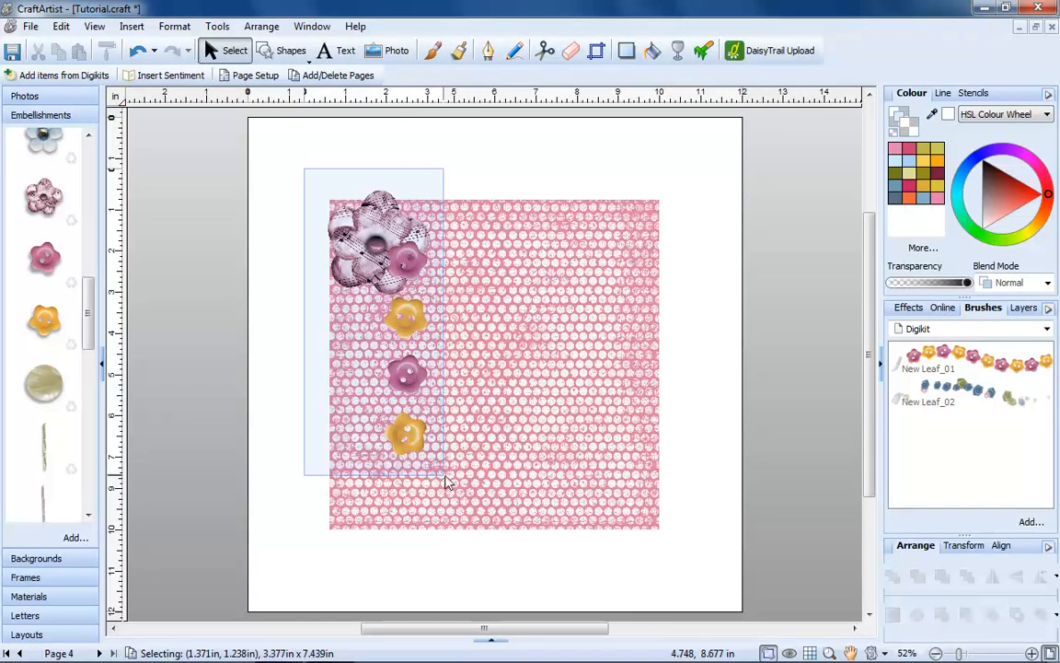
left_click(405, 322)
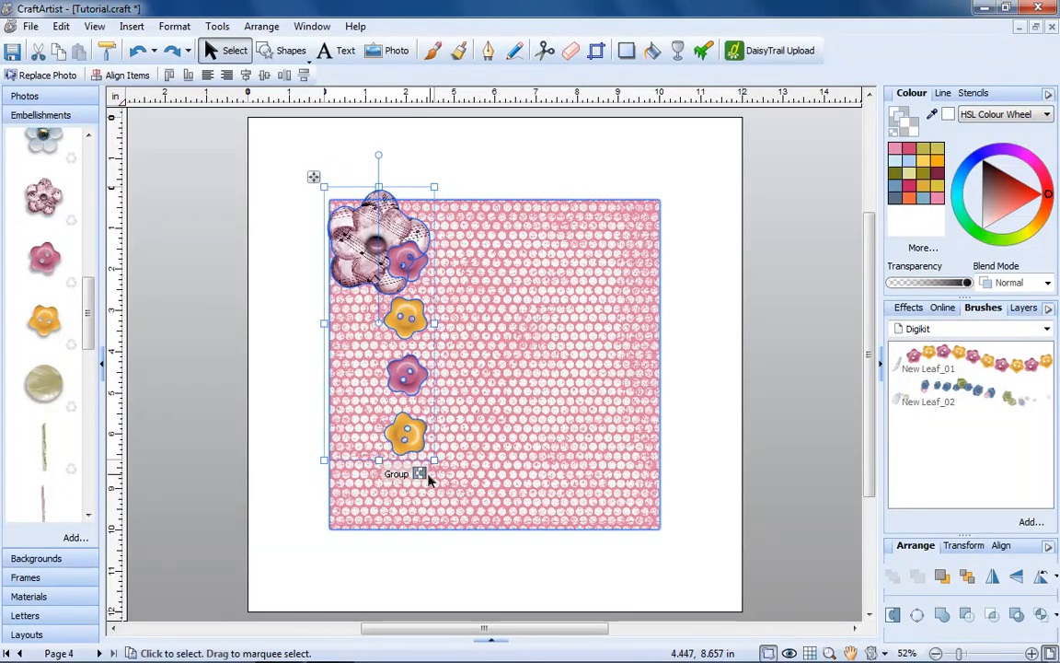
mouse_move(420, 473)
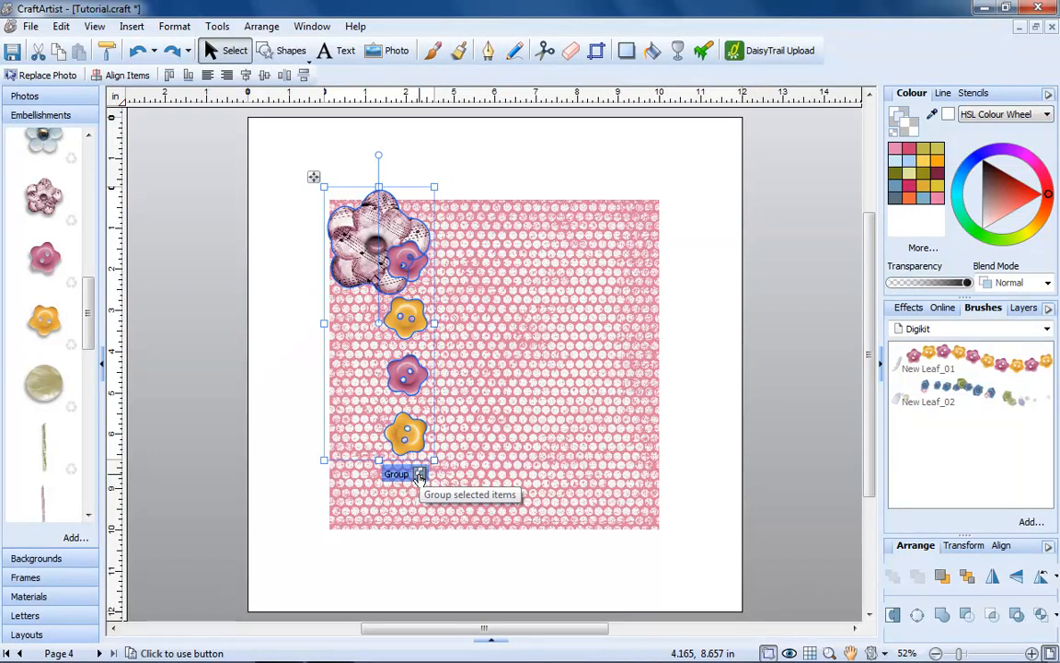
left_click(396, 473)
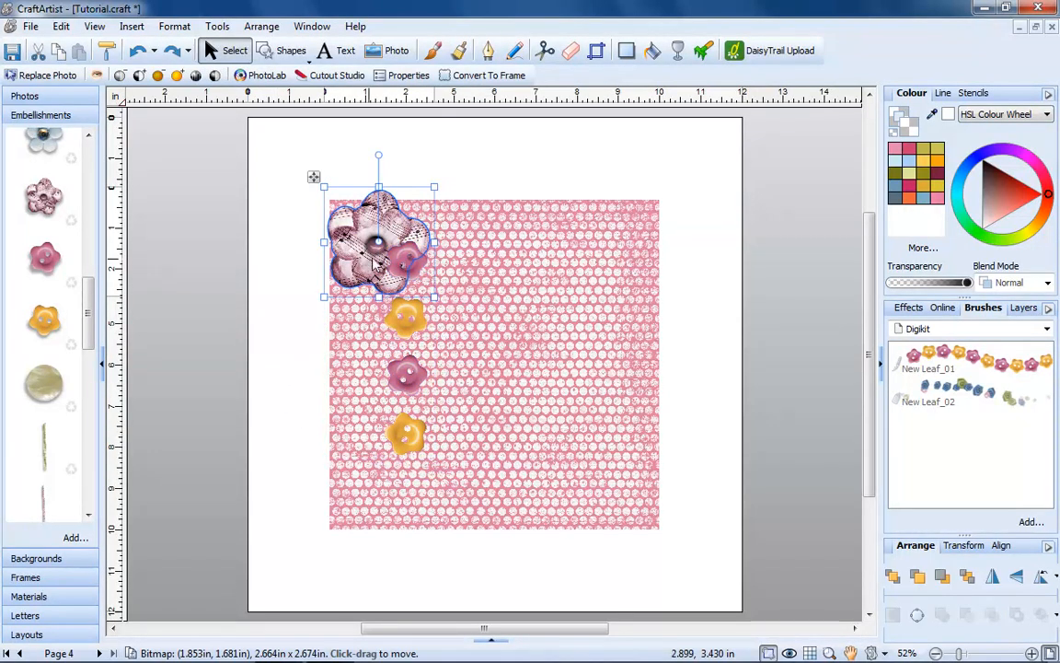
left_click(405, 317)
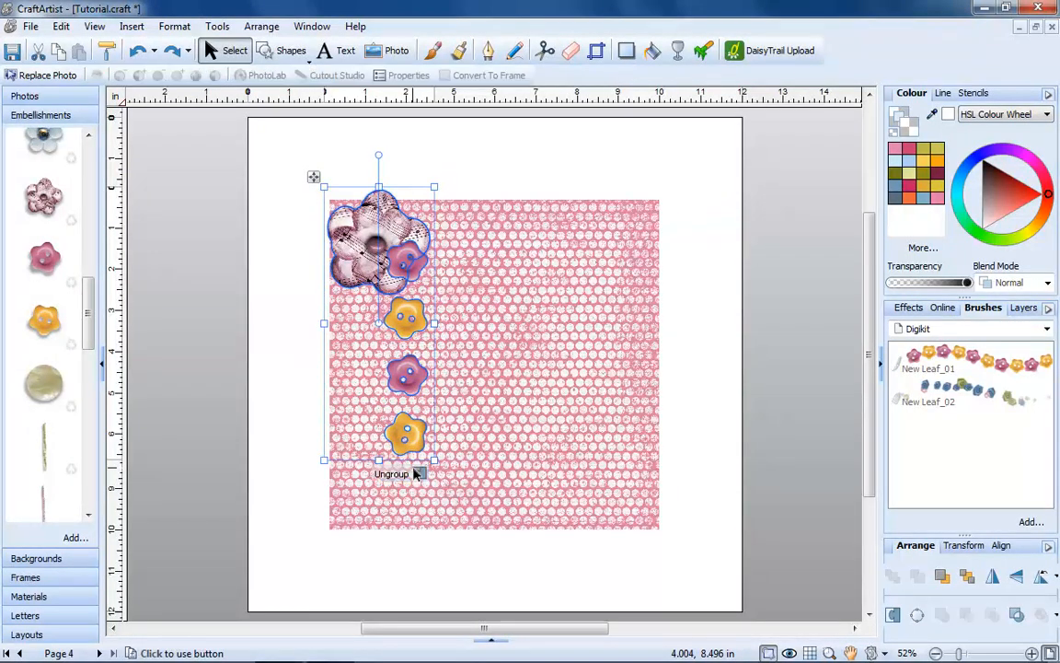
left_click(393, 473)
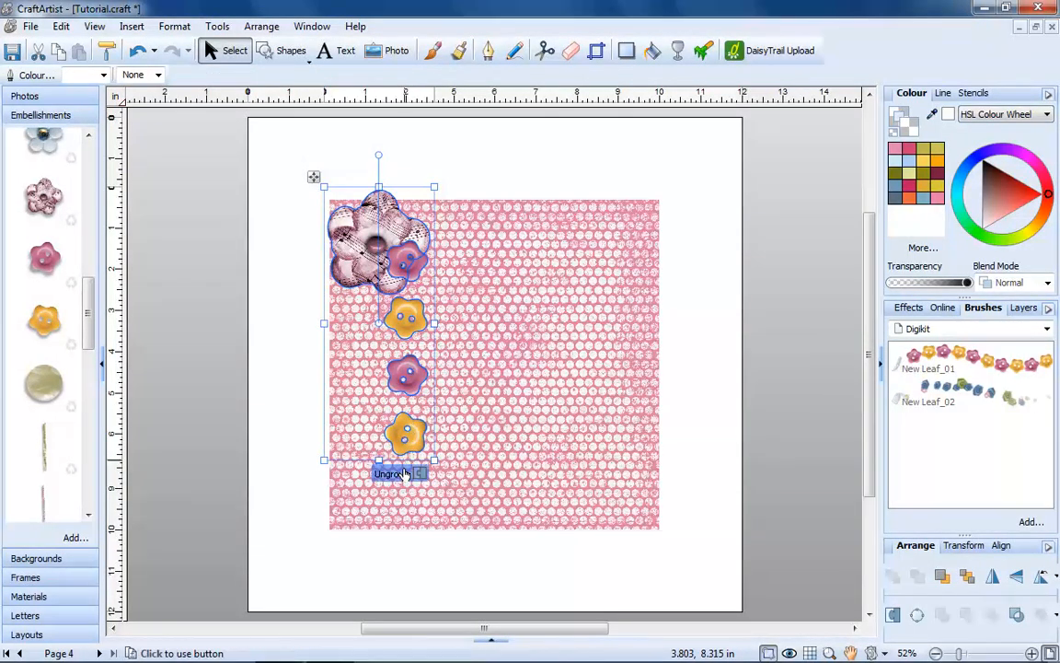
left_click(391, 473)
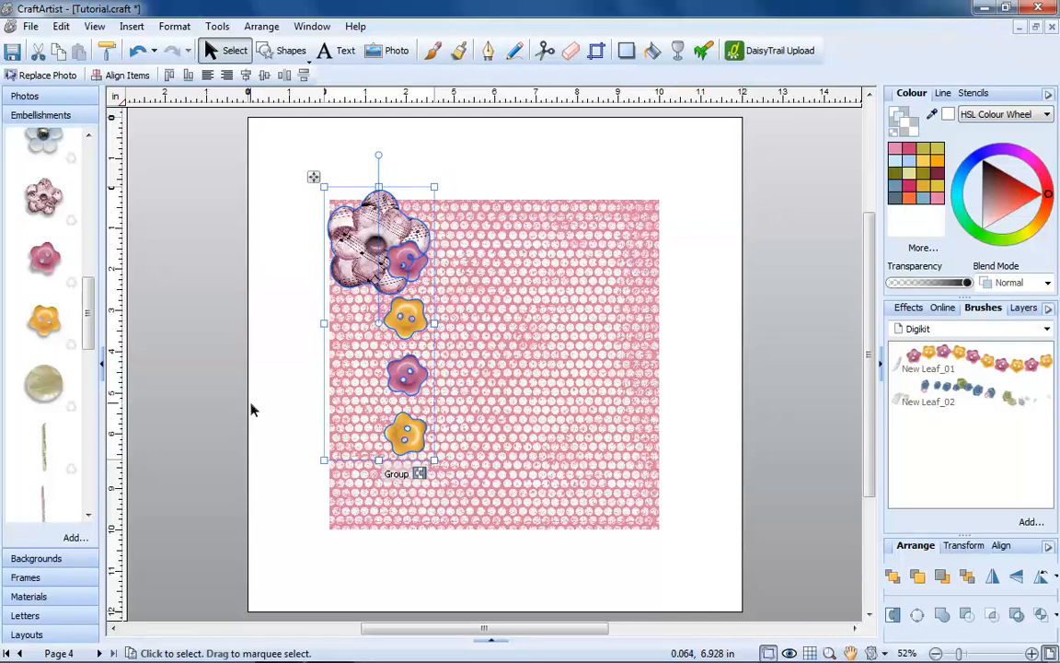
left_click(260, 410)
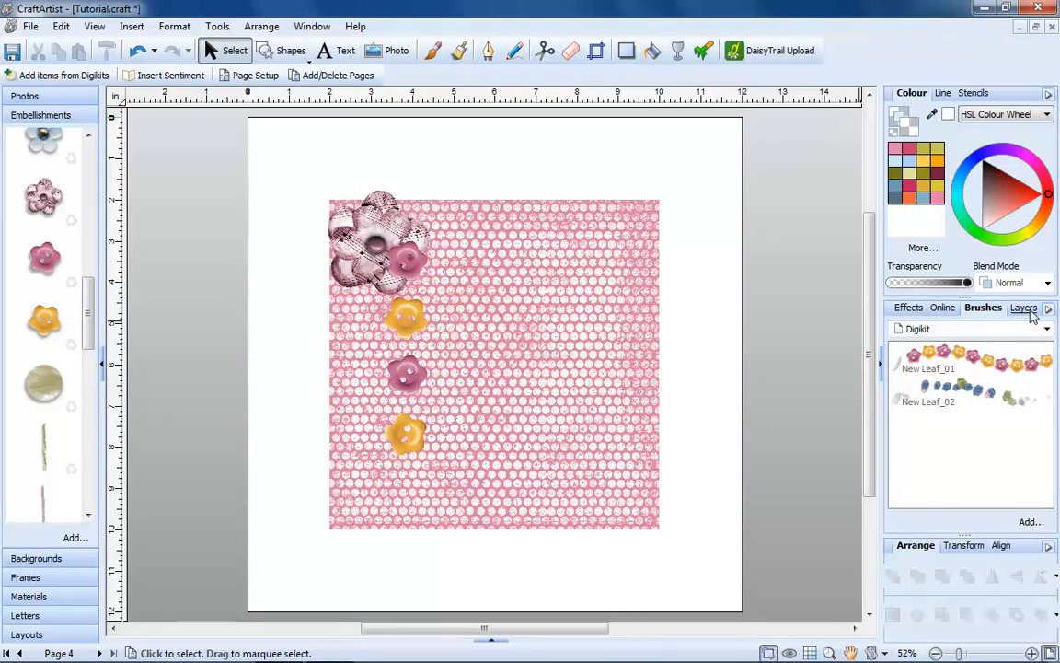
In Layers, group the pink material with both pink buttons, then ungroup them and deselect
left_click(1023, 308)
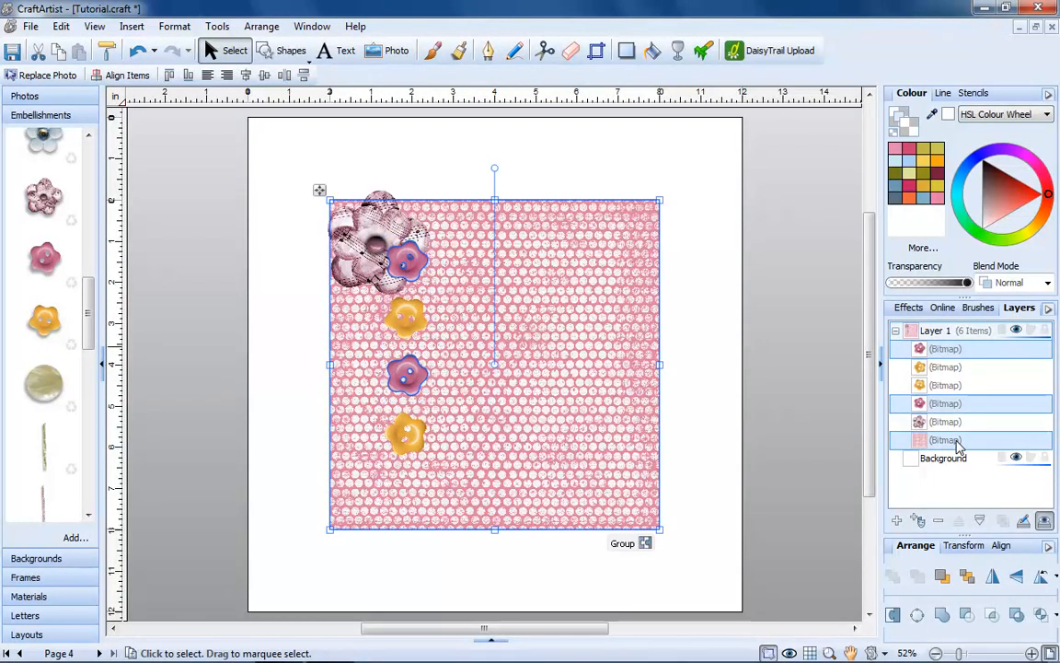
mouse_move(623, 543)
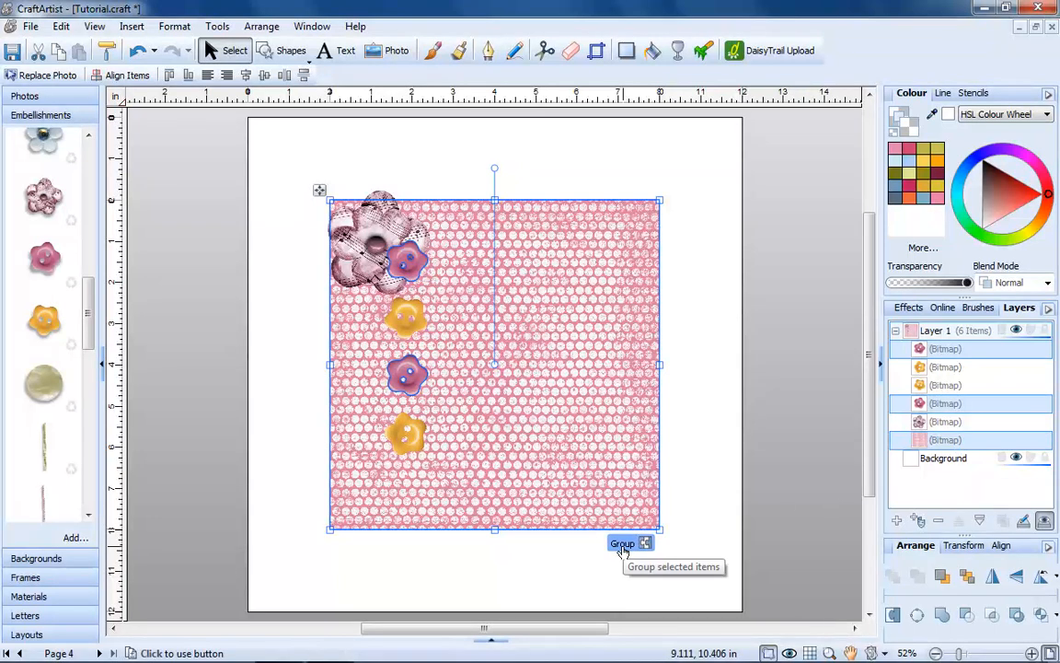
left_click(623, 543)
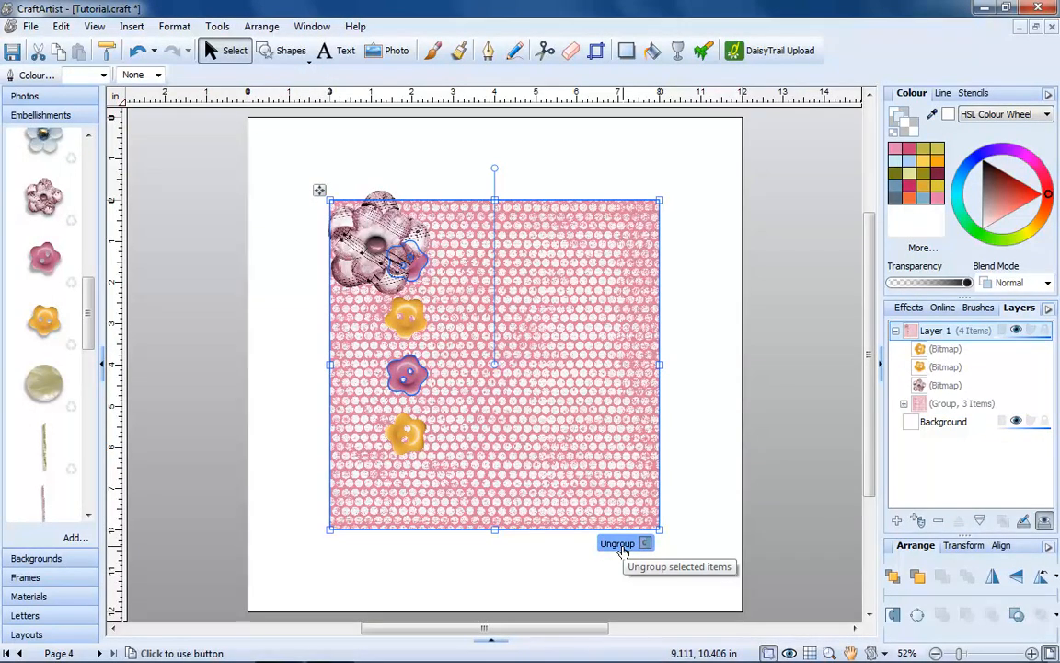
left_click(617, 543)
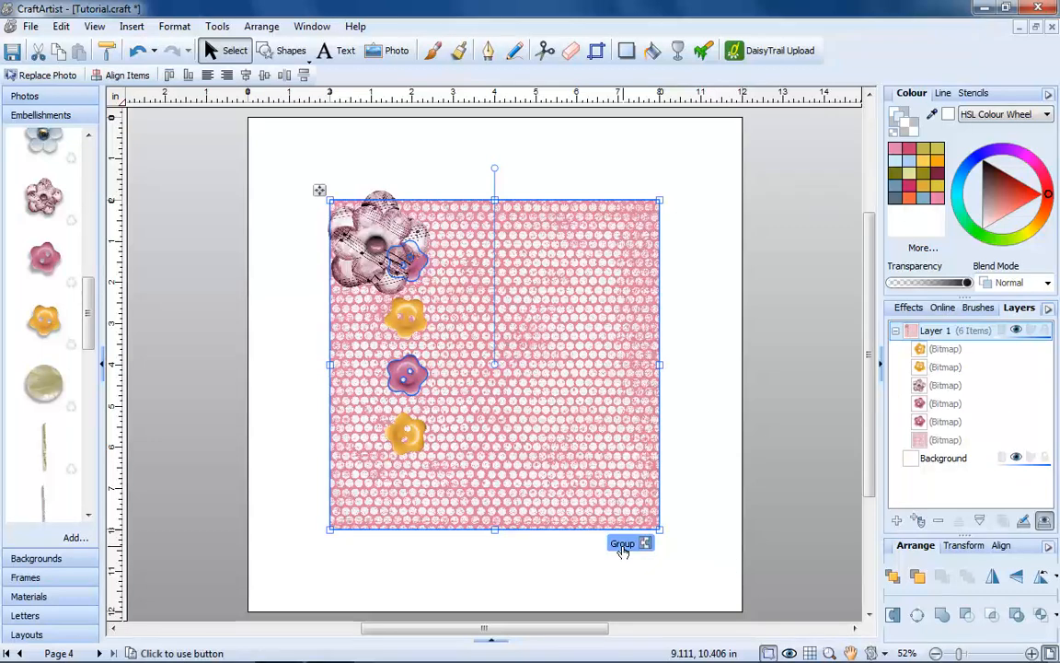
left_click(622, 543)
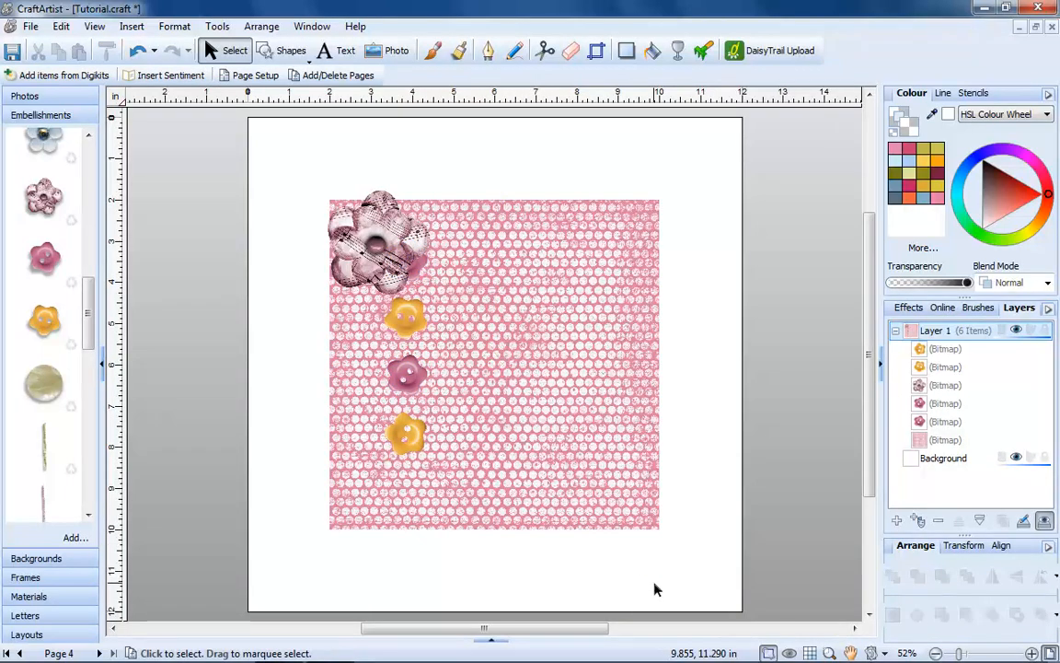